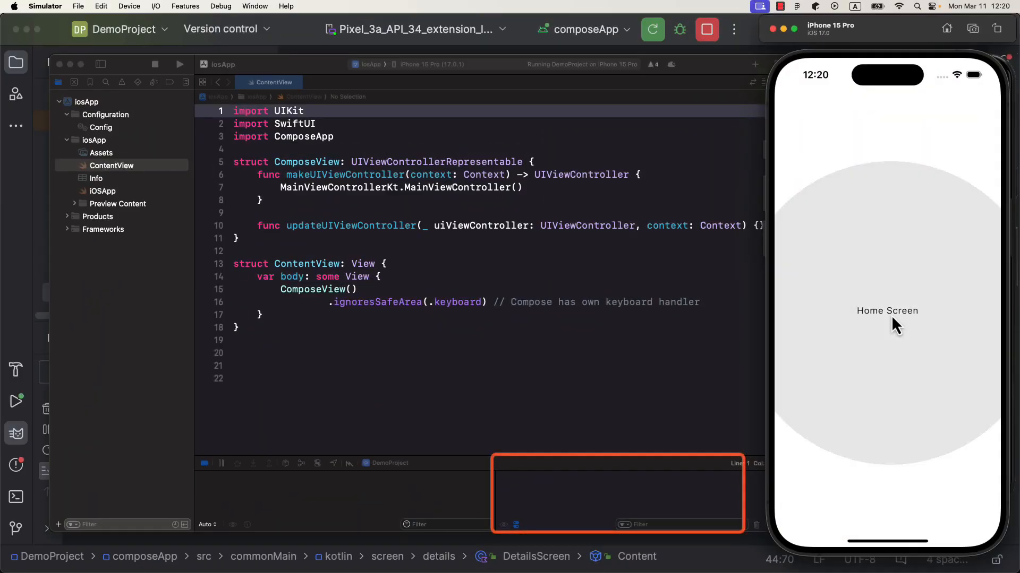
Push Details Screen from the Home Screen in the simulator, then pop back
click(887, 319)
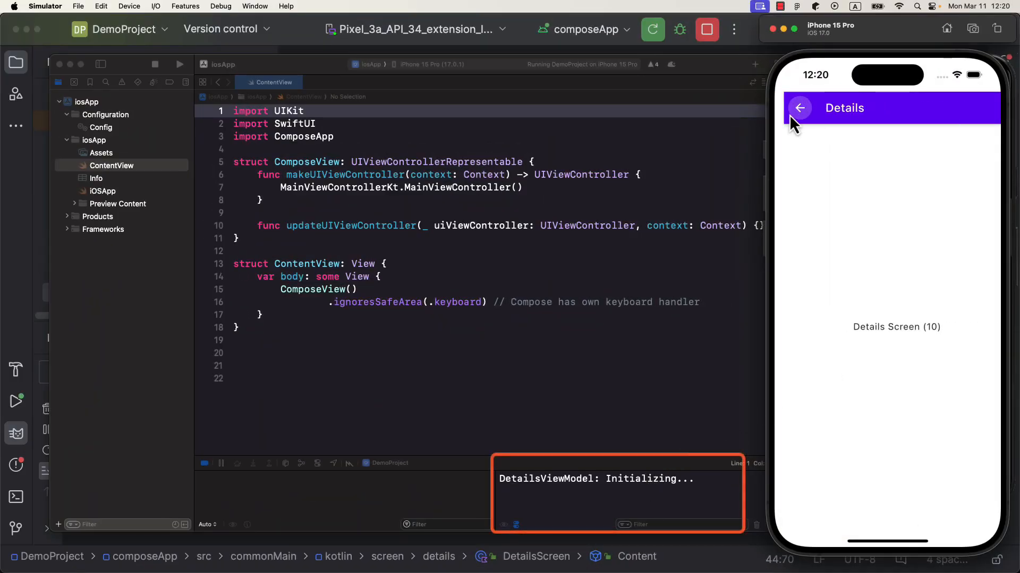
click(798, 109)
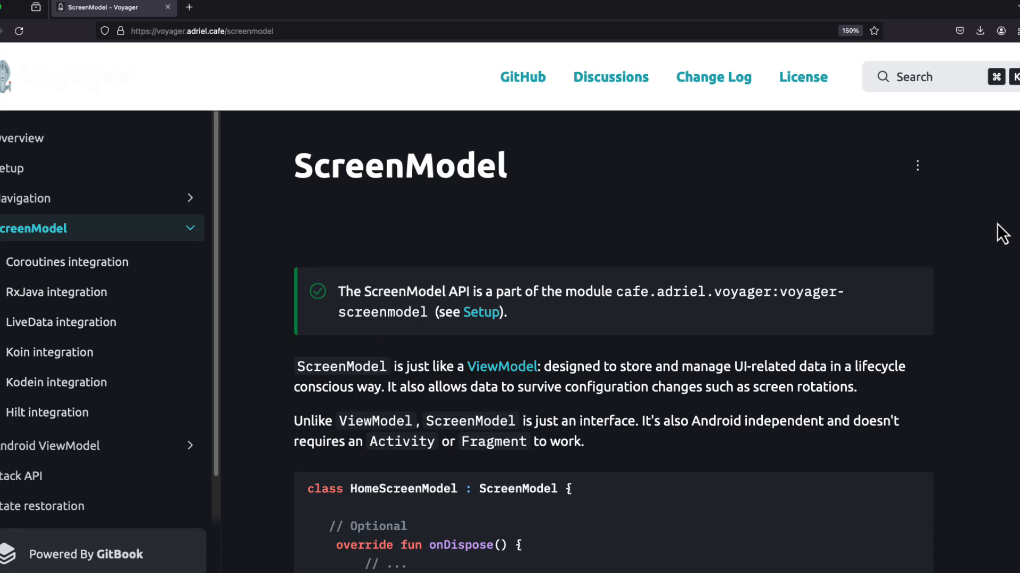
Scroll through the Voyager ScreenModel documentation page
scroll(down, 3)
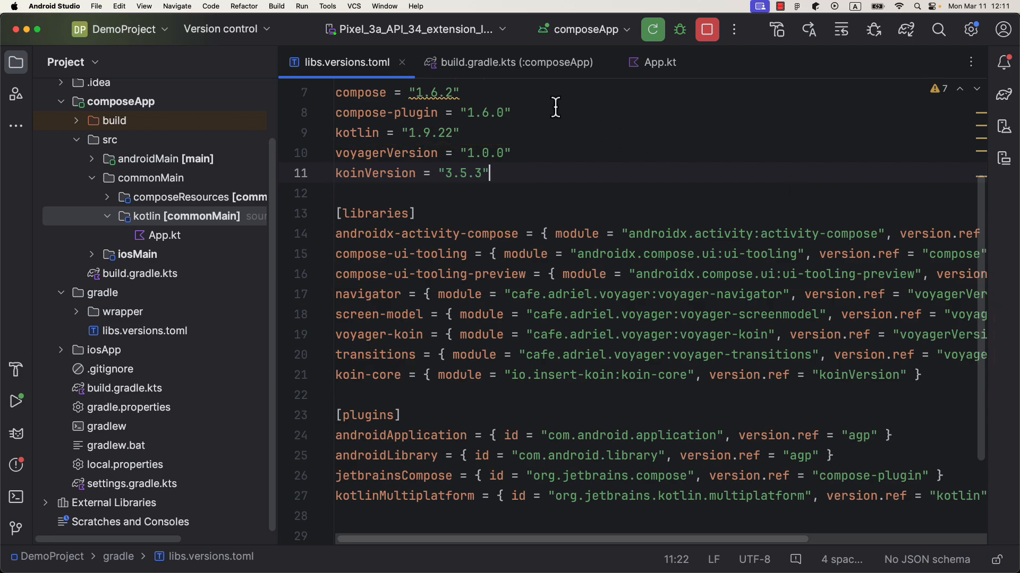
Show the composeApp build.gradle.kts dependencies for Voyager and Koin
click(516, 62)
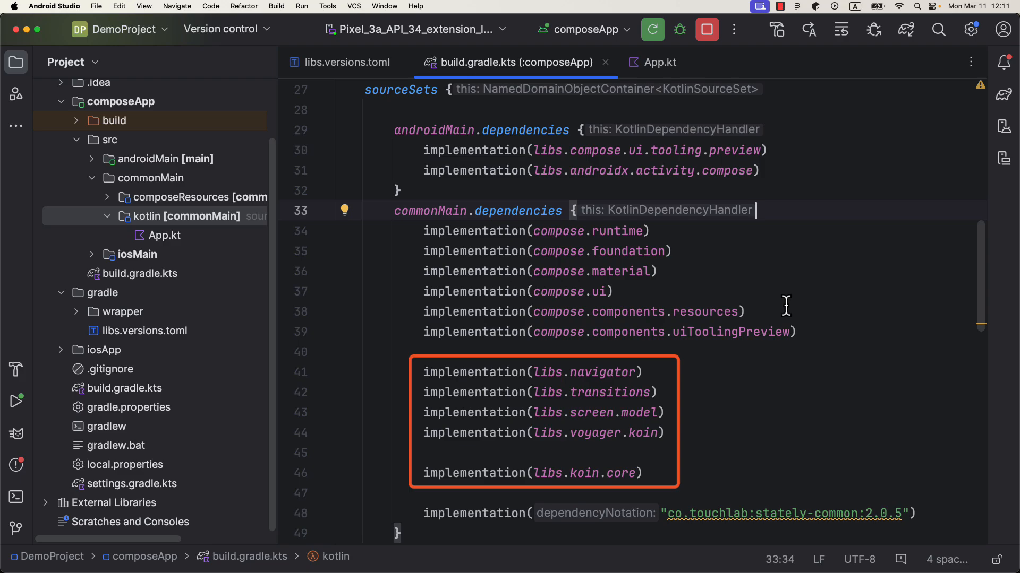
mouse_move(857, 274)
text(screen)
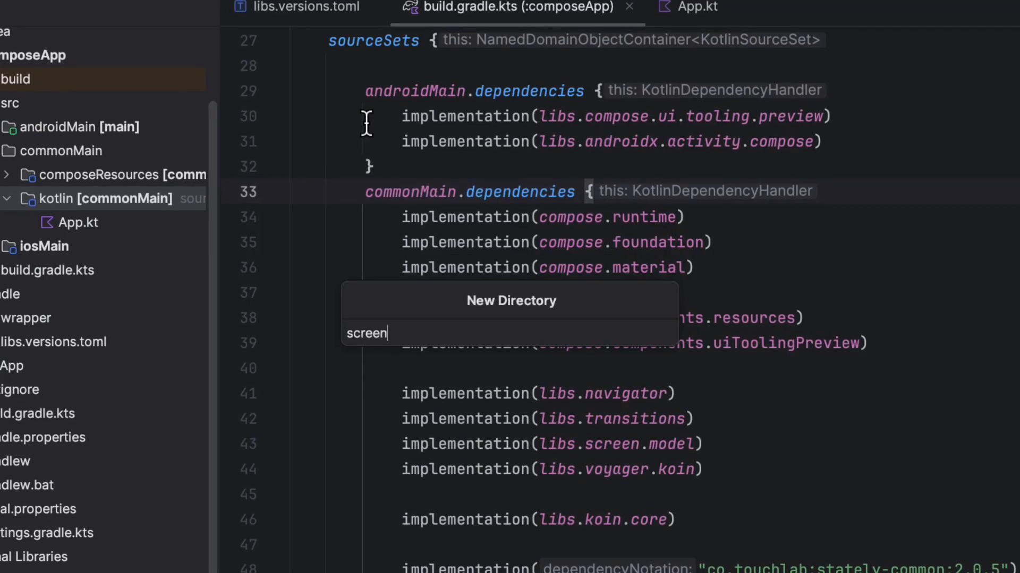
Create the screen directory with subpackages and a HomeScreen class implementing Screen
key(Enter)
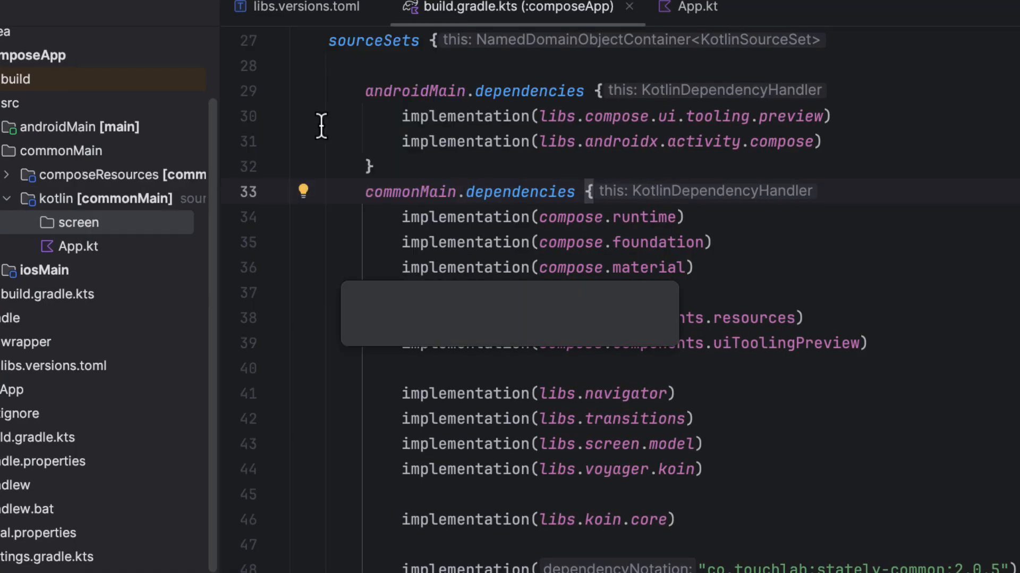
right_click(78, 222)
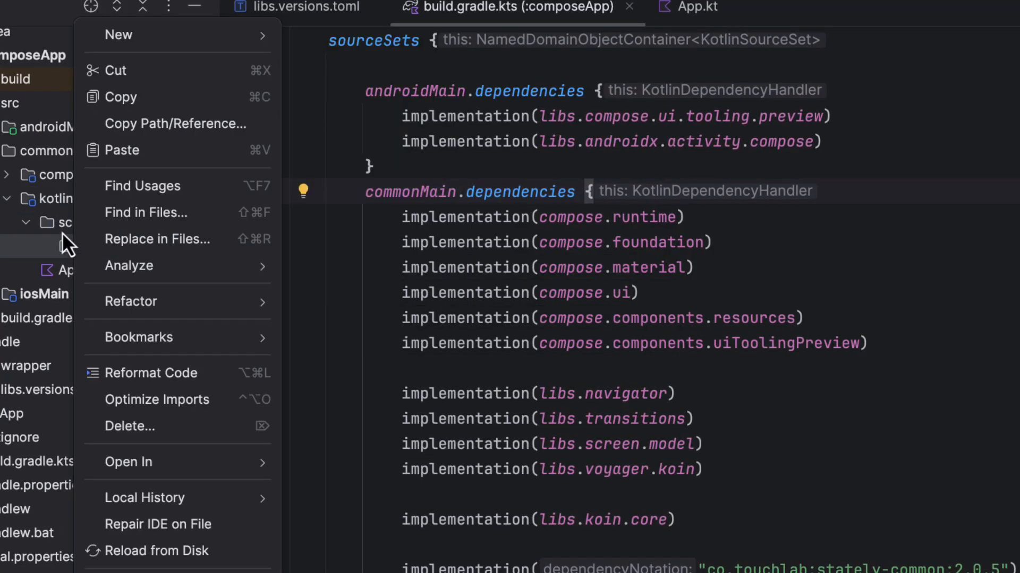
click(119, 34)
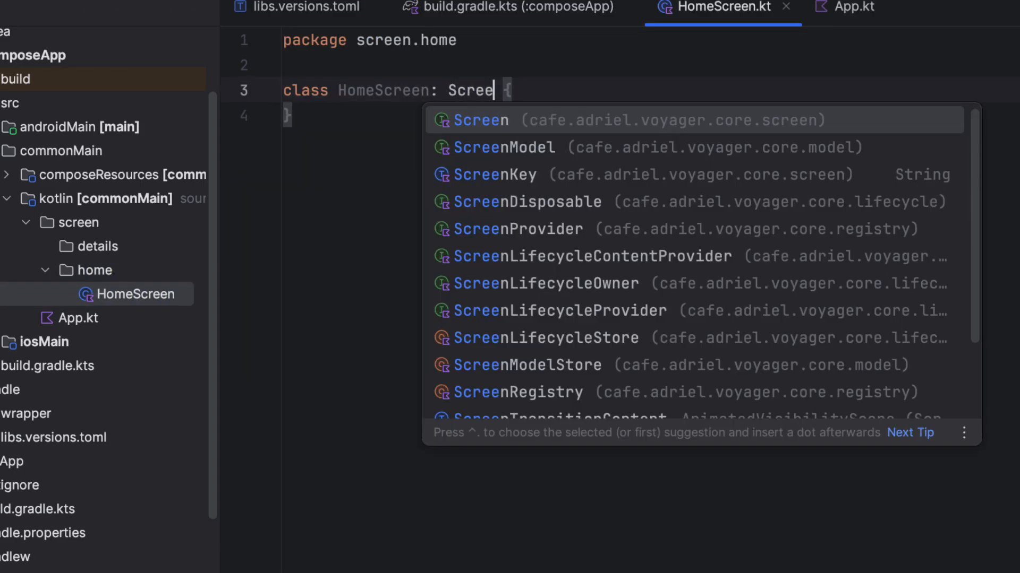
click(480, 119)
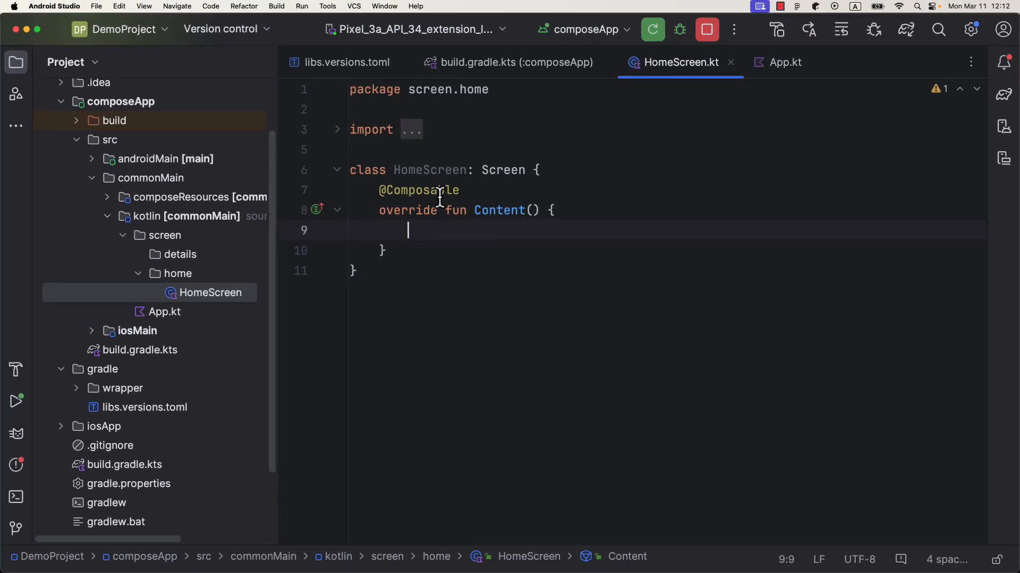
Add val navigator = LocalNavigator.currentOrThrow to HomeScreen's Content
text(val navigator = LocalNavigator.currentOrThrow)
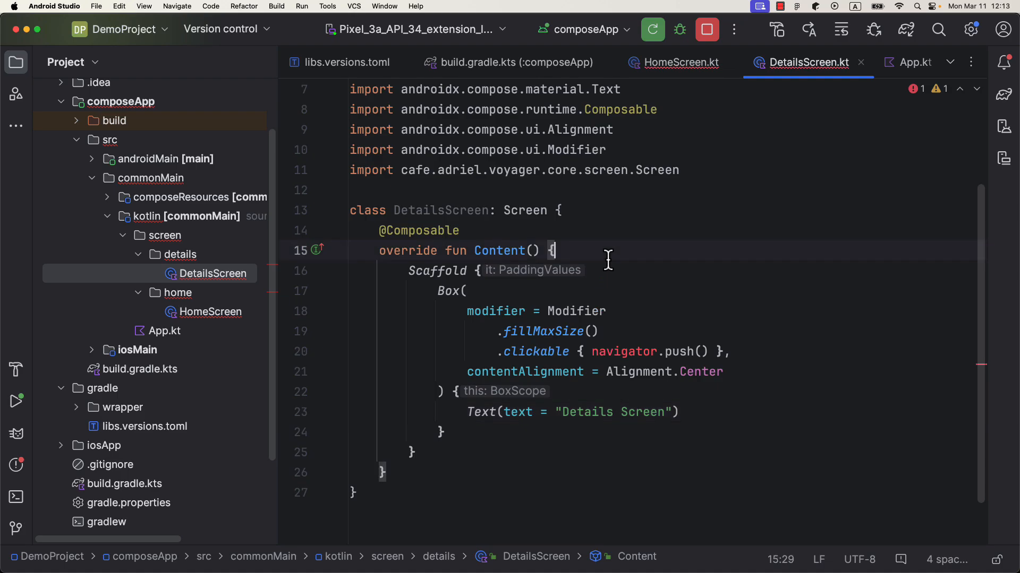
Add a LocalNavigator to DetailsScreen and move navigator.pop() into the top bar's back button
text(val navigator)
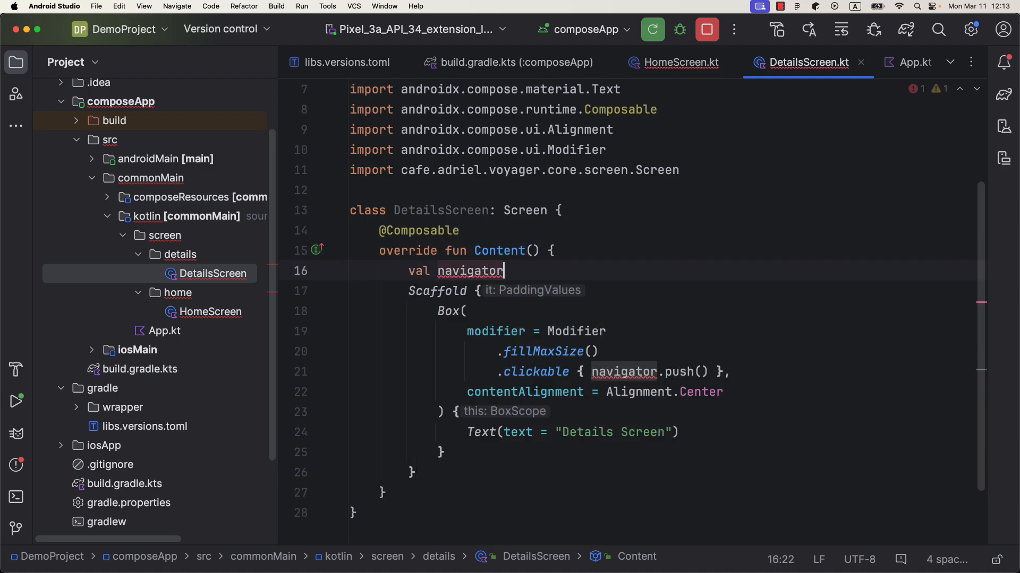
text(= LocalNavigator.currentOrThrow)
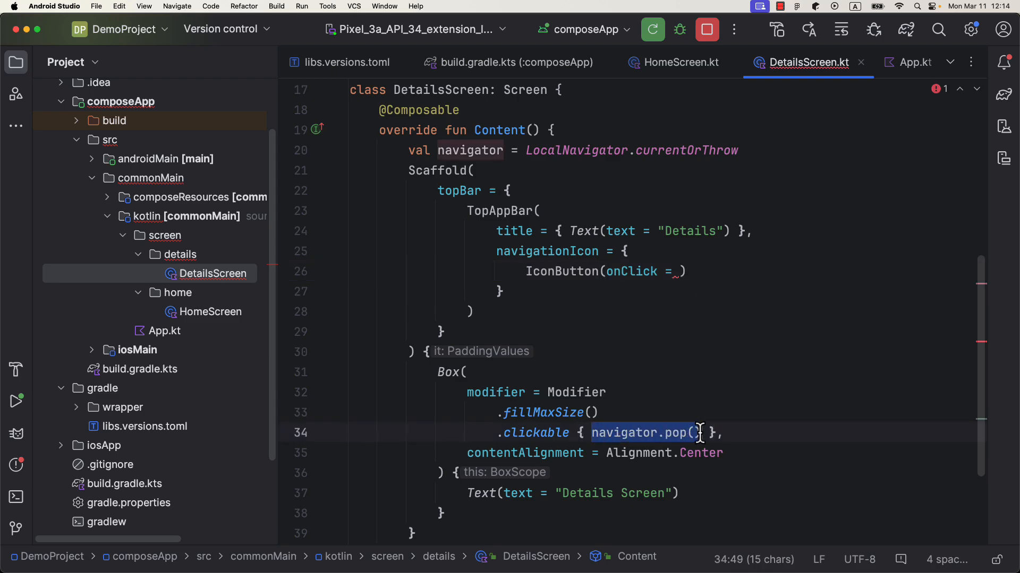
key(Delete)
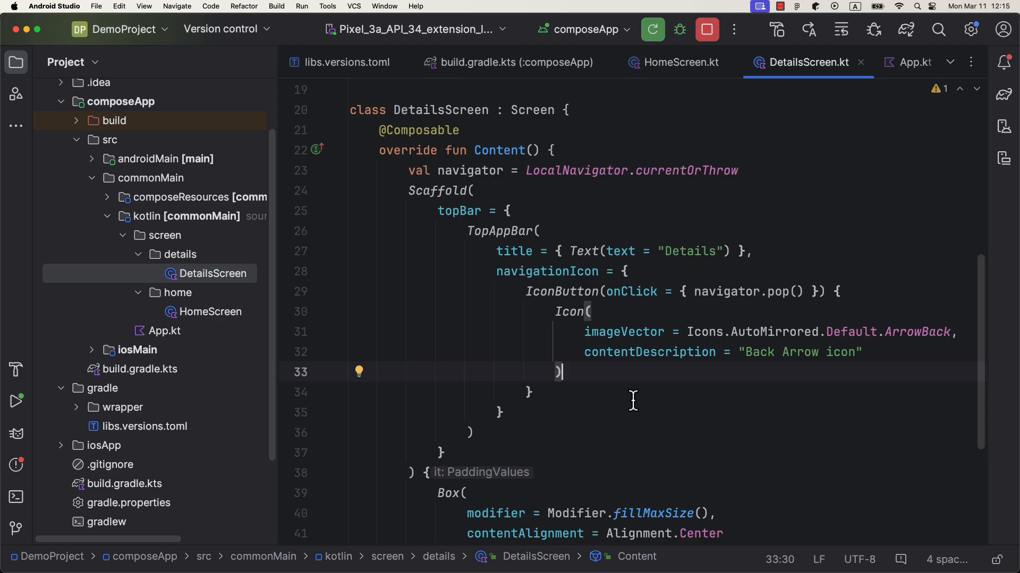
Wrap Navigator(HomeScreen()) with a SlideTransition inside MaterialTheme in App.kt
click(912, 61)
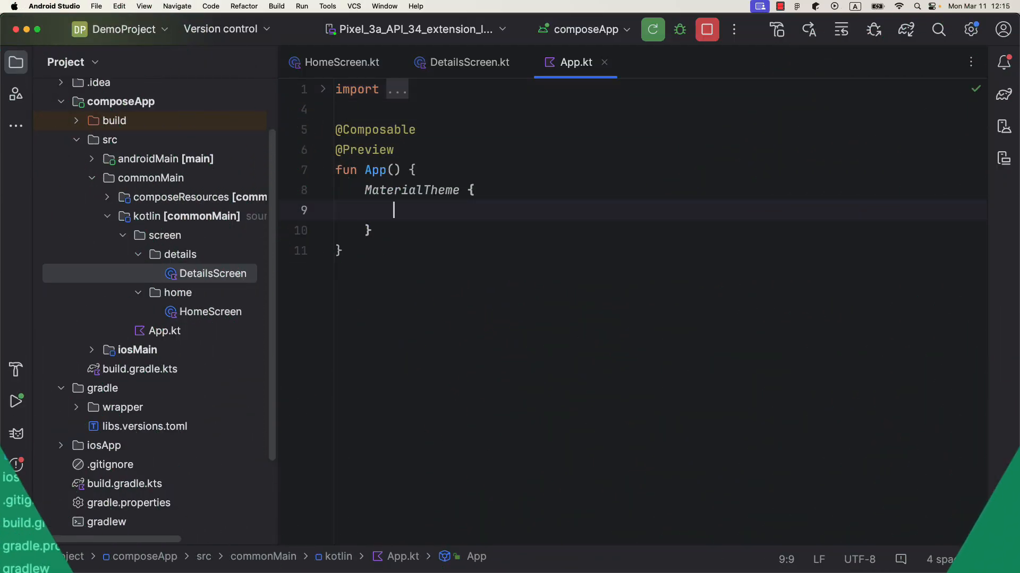
text(Navigator())
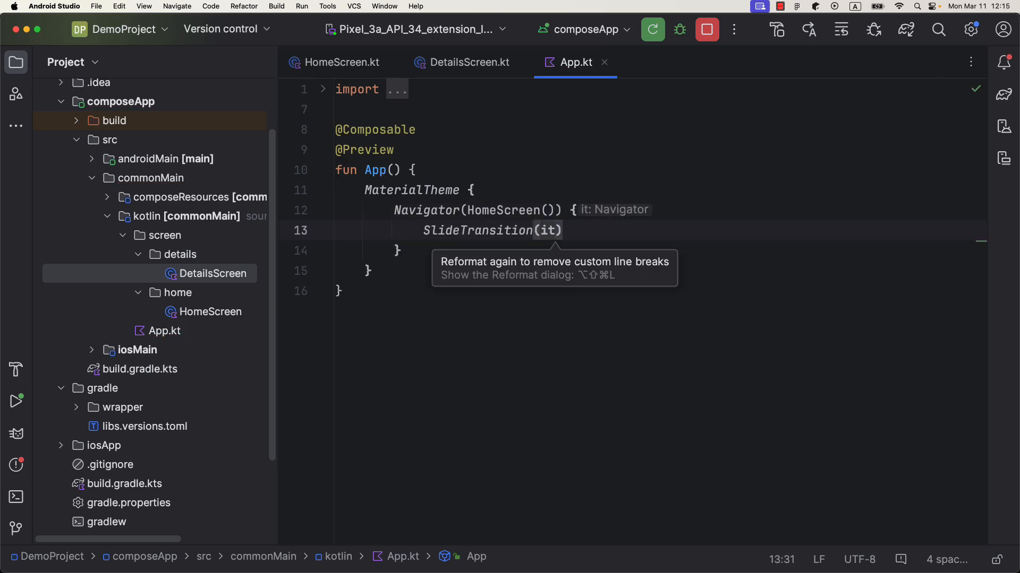
click(341, 63)
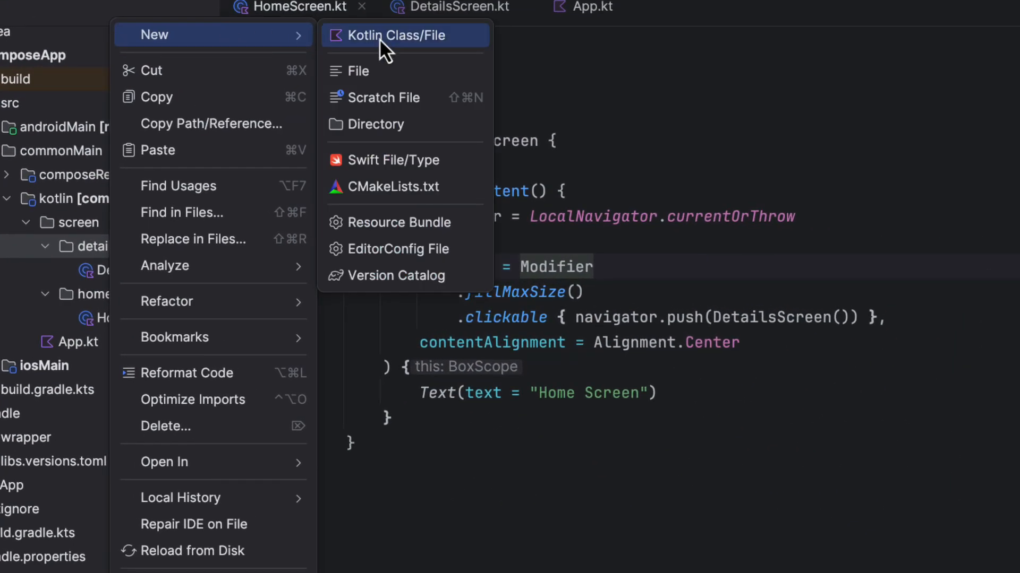
Create DetailsViewModel implementing ScreenModel, printing "Initializing..." in init and "Disposing..." in onDispose
click(398, 35)
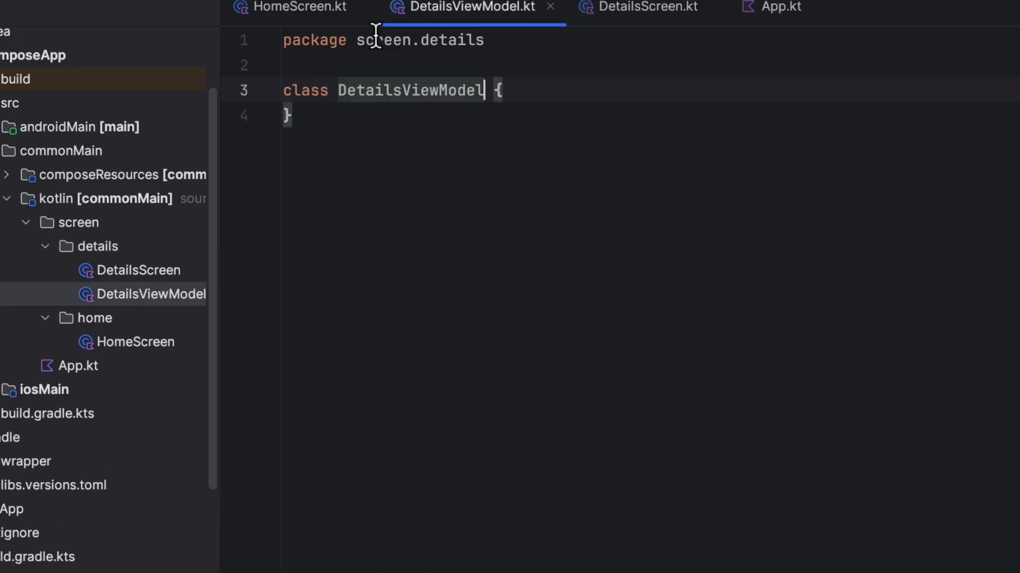
text(: ScreenModel)
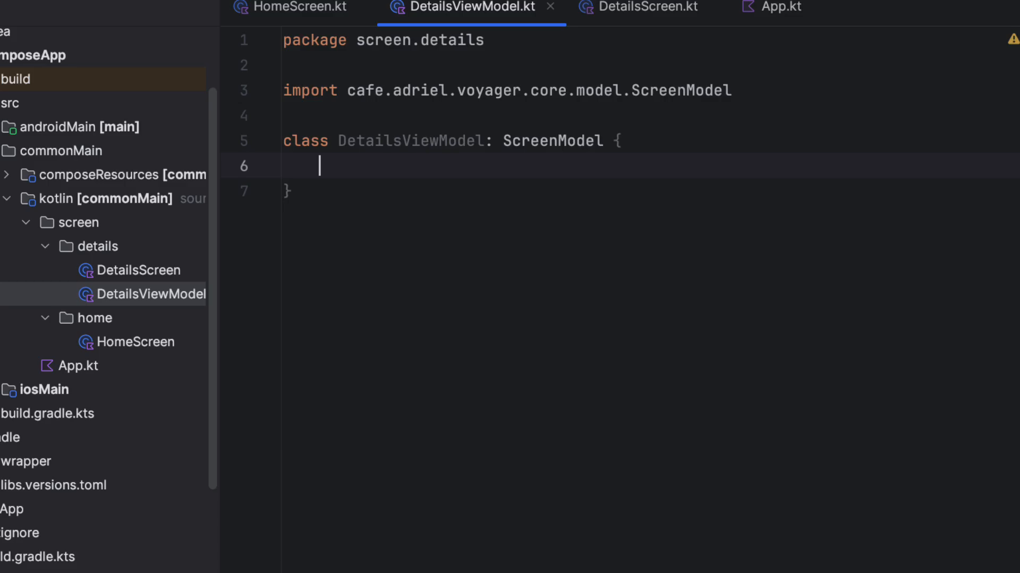
text(init {)
text(println()
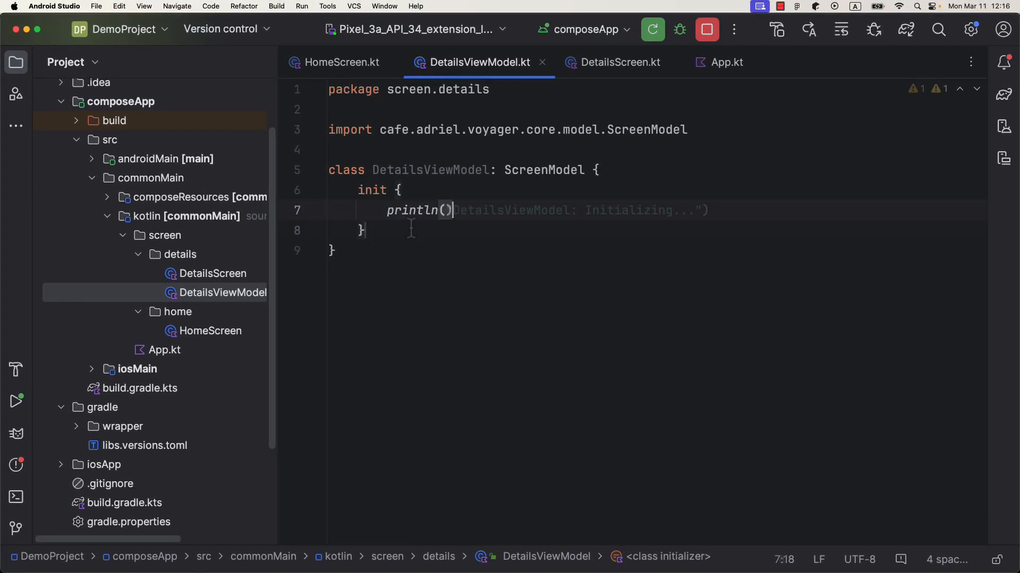
text(onDispose() {)
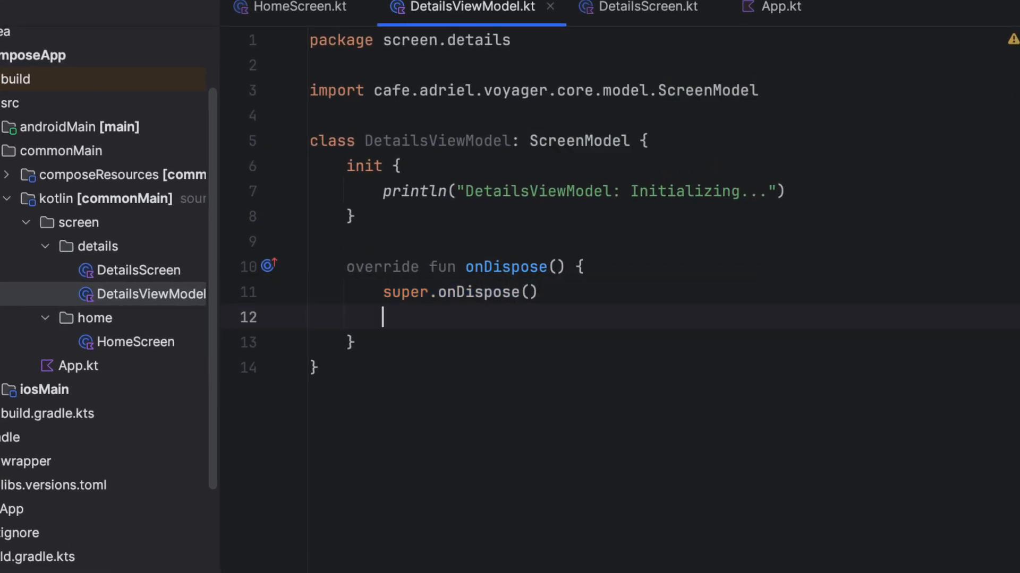
text(println("DetailsViewModel: Initializing..."))
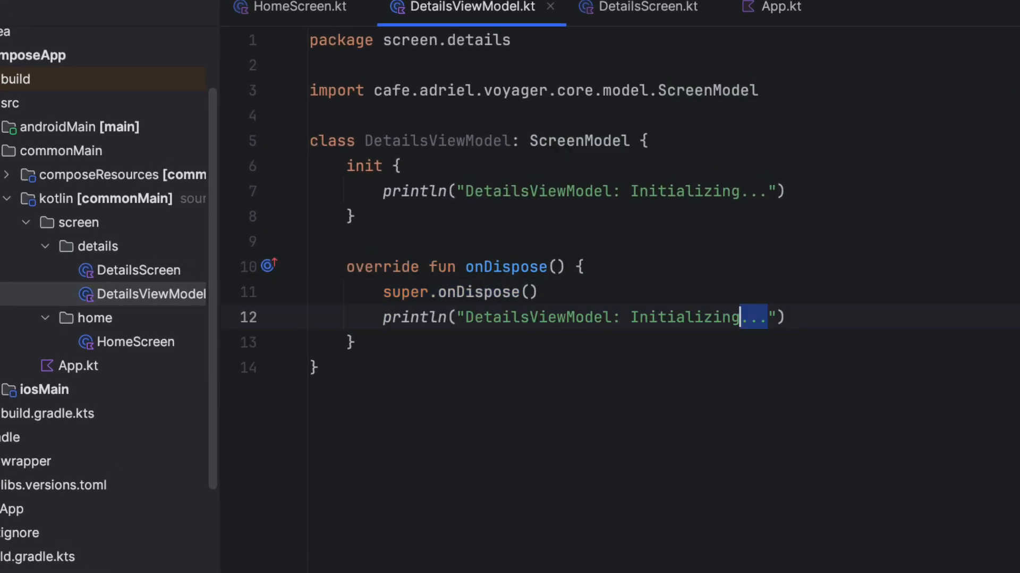
text(Dispos)
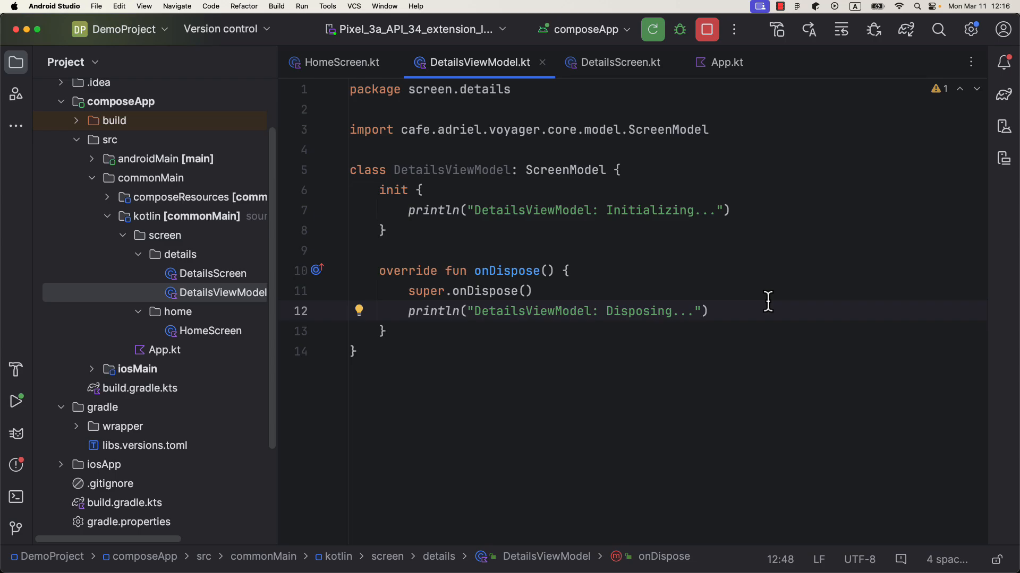
key(enter)
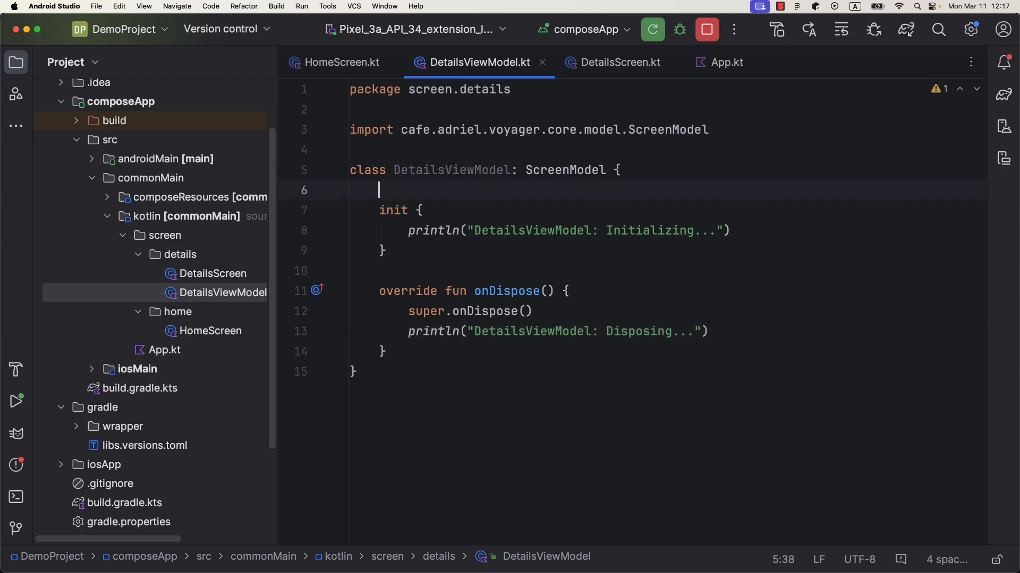
Add private _number mutableStateOf(0) exposed as State<Int> number, set to 10 after delay(2000) in screenModelScope
text(private)
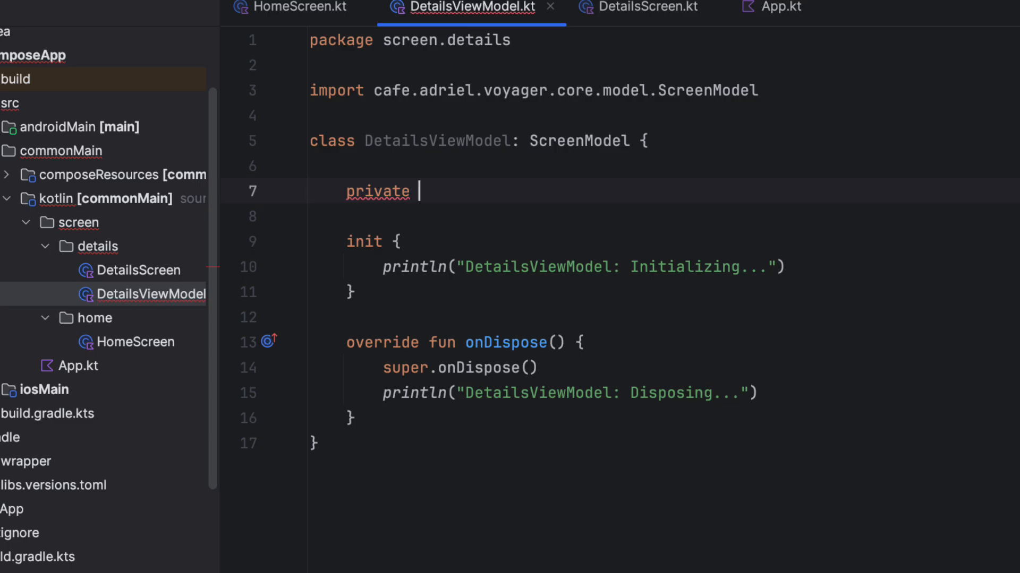
text(var number)
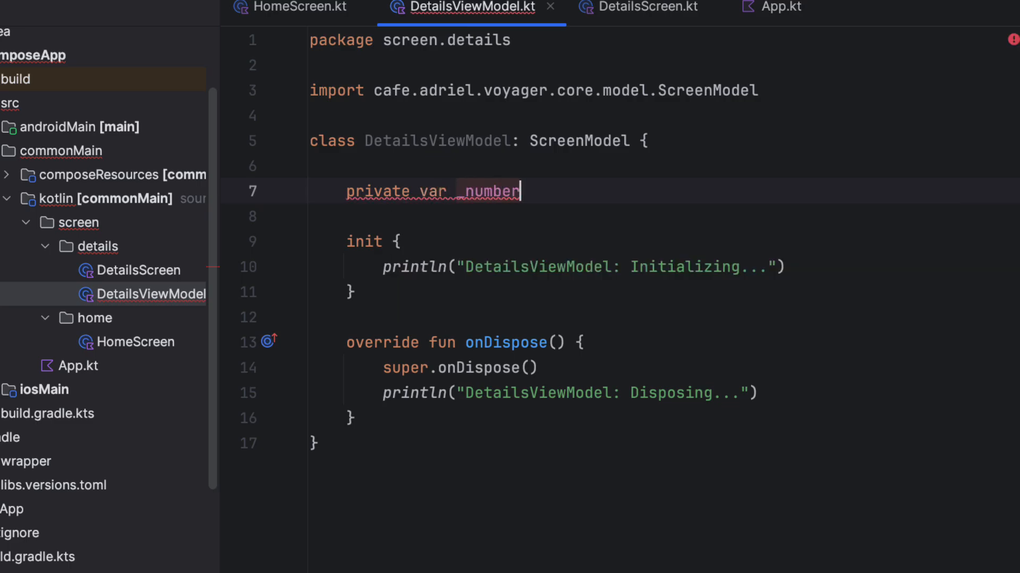
text(= mutableStateOf(0)
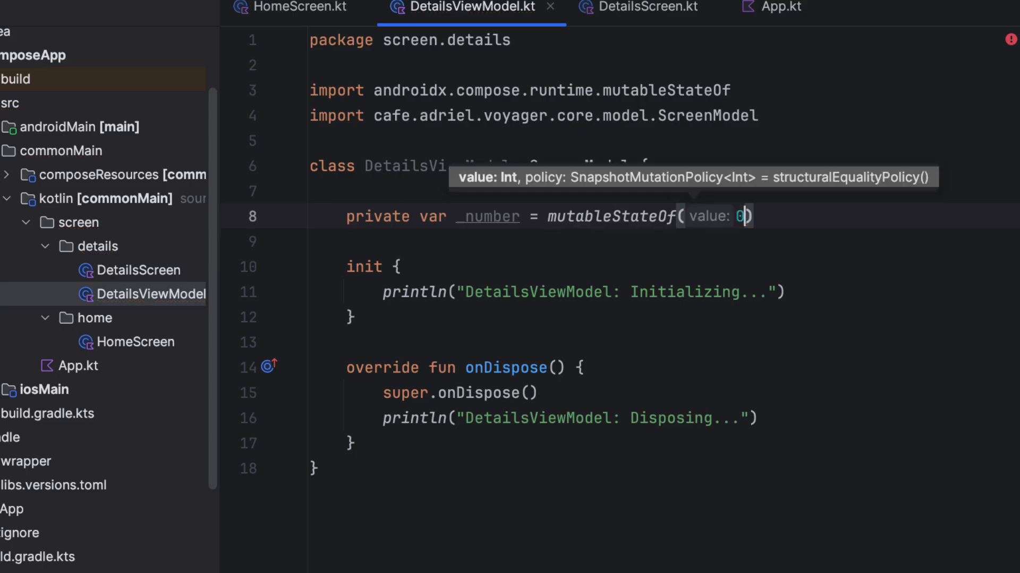
text(val number: State<I>)
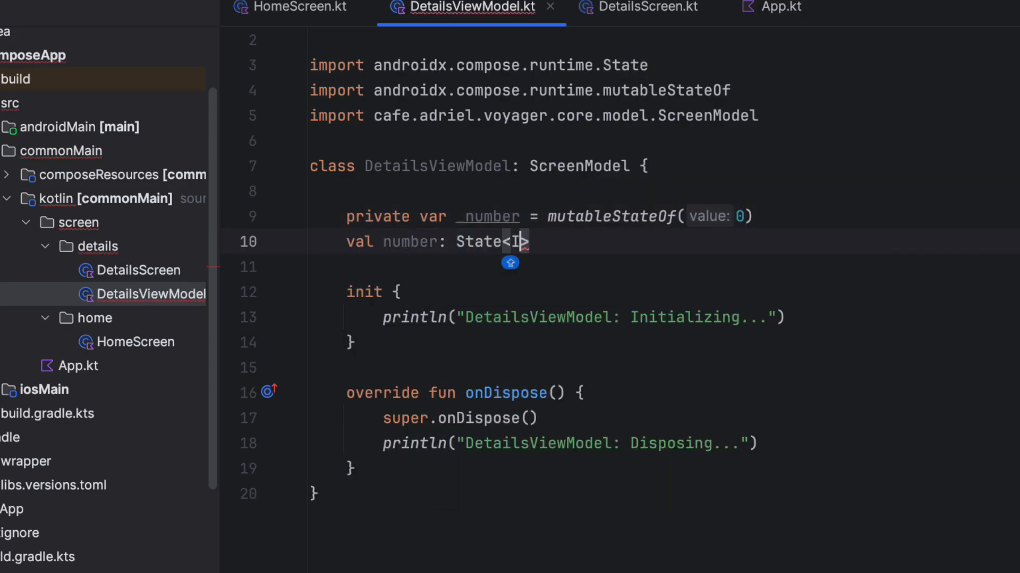
text(nt> = _number)
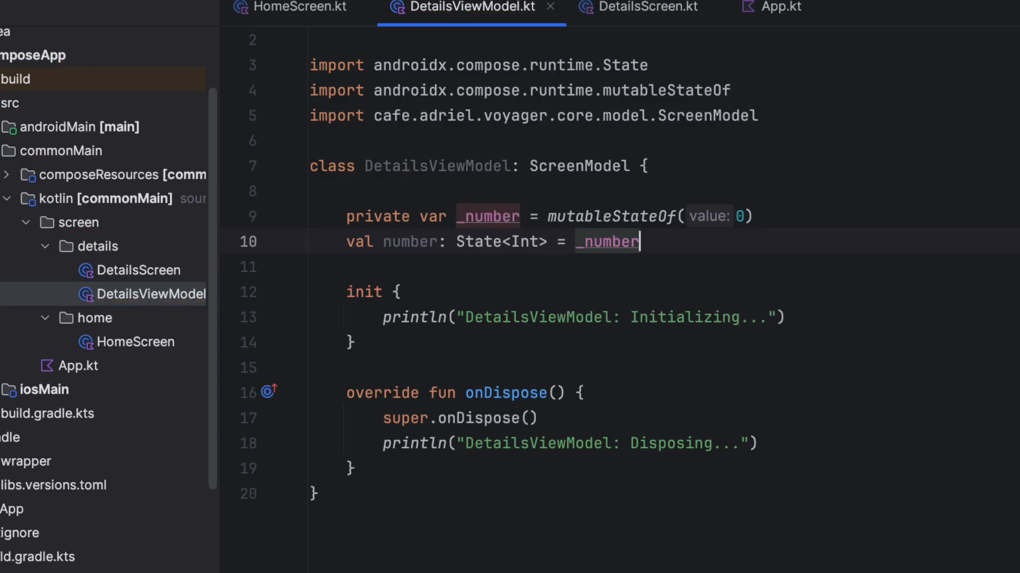
text(screenModelScope.launch {)
text(_number.value = 10)
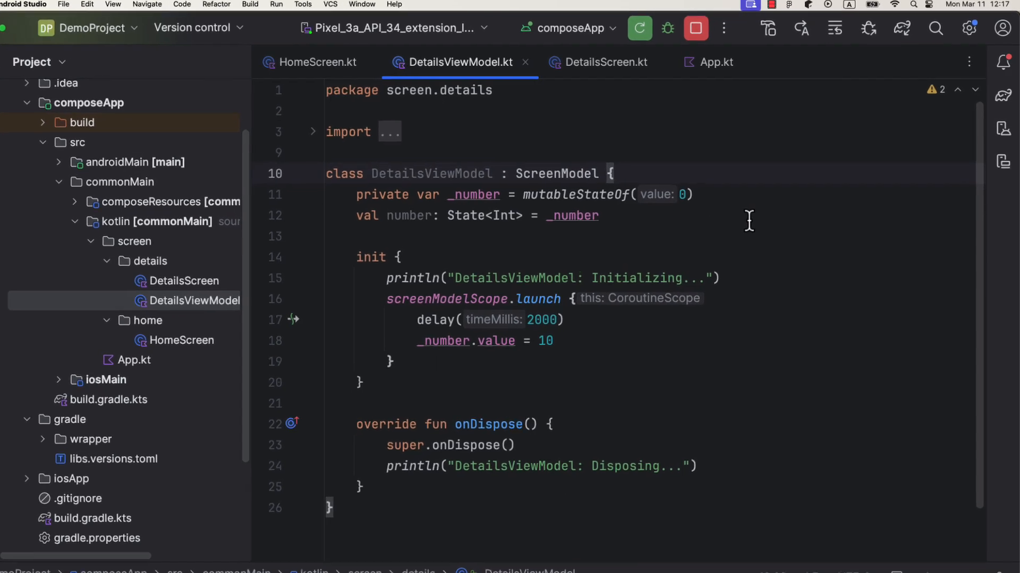
Remember a DetailsViewModel in DetailsScreen and show "Details Screen (${viewModel.number.value})"
click(607, 62)
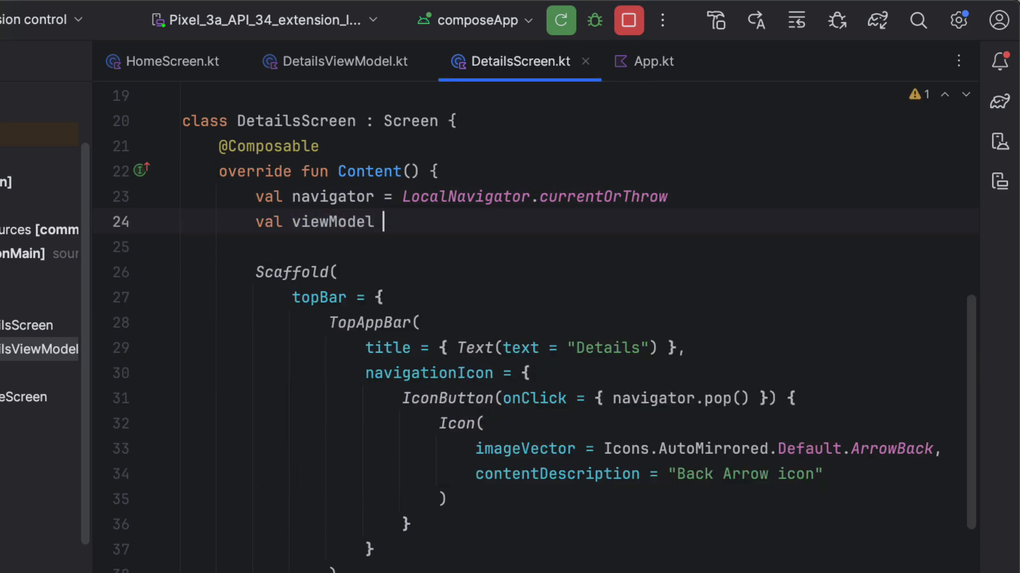
text(= remember)
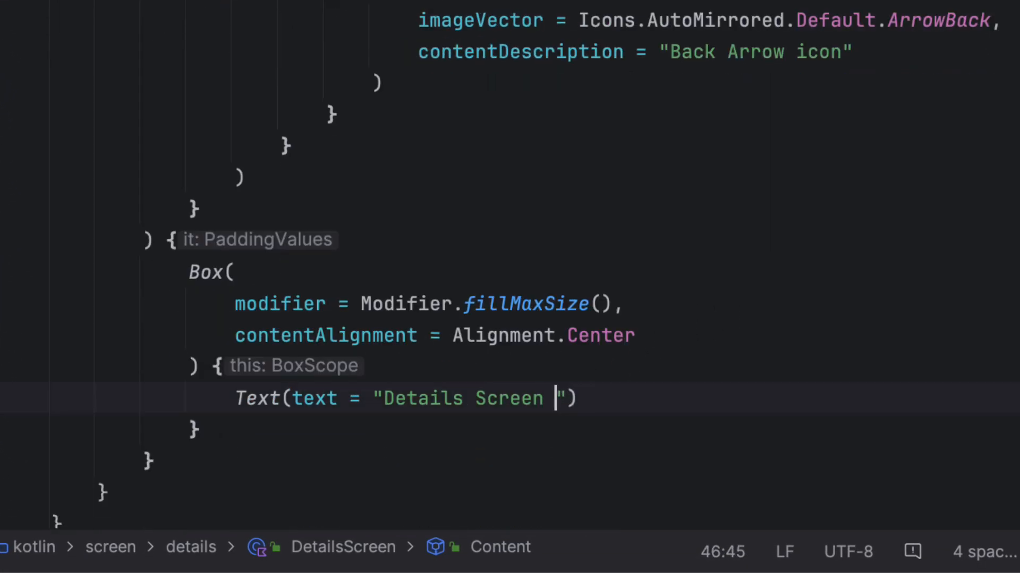
text(()
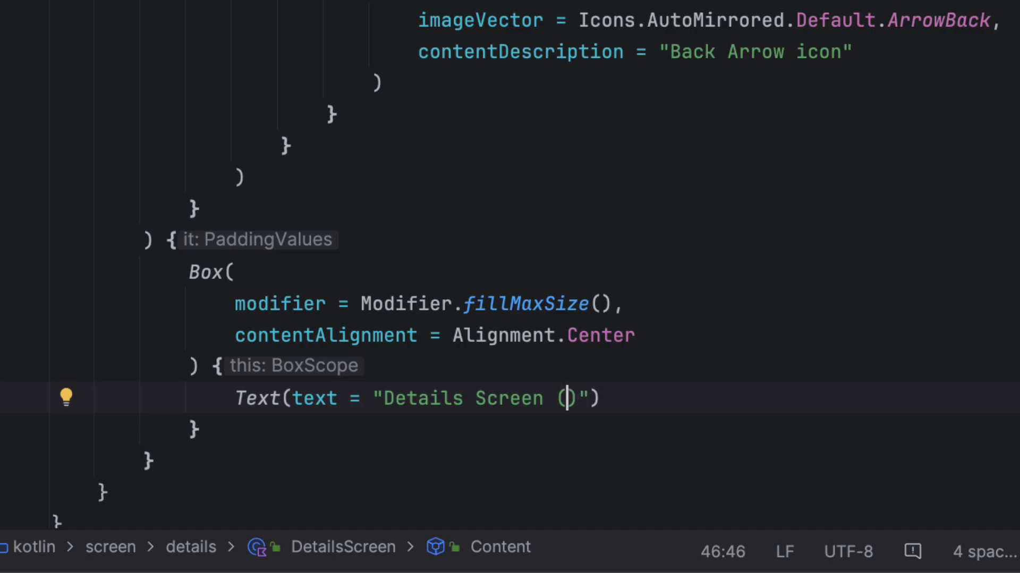
text($viewModel.number.value})
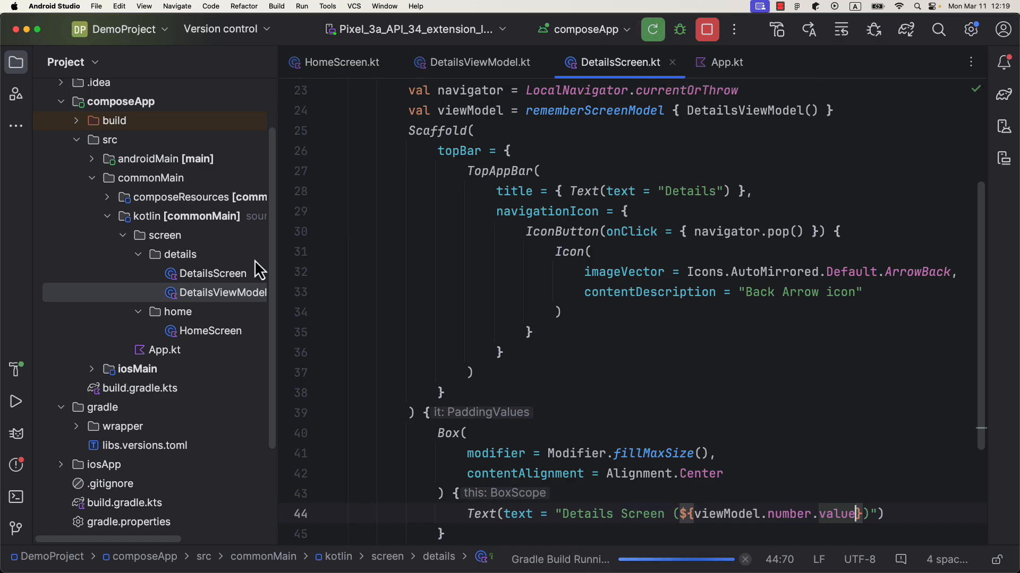
Run on the emulator, show Details Screen (10), go back, and log DetailsViewModel initializing and disposing
click(652, 30)
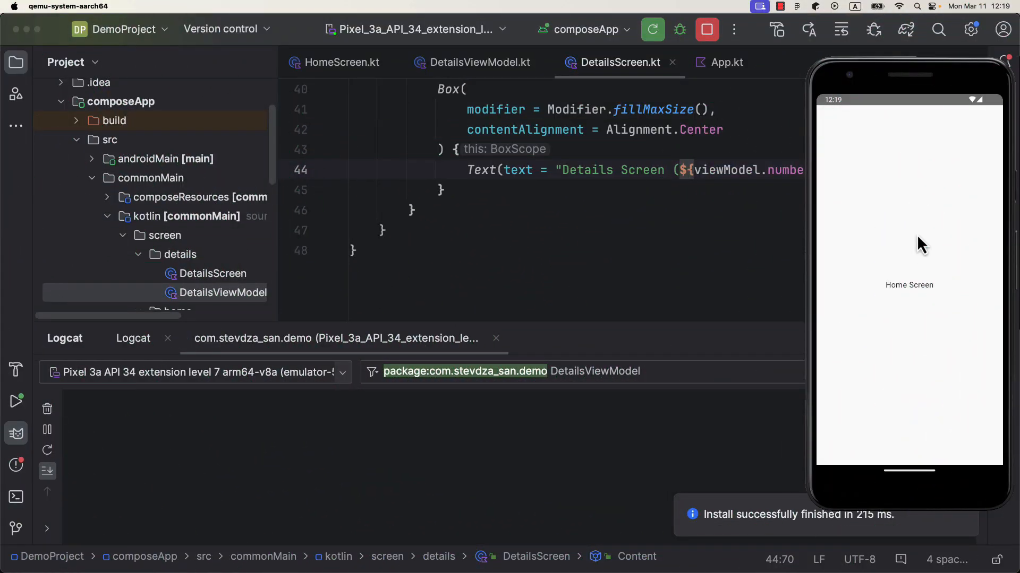
click(908, 284)
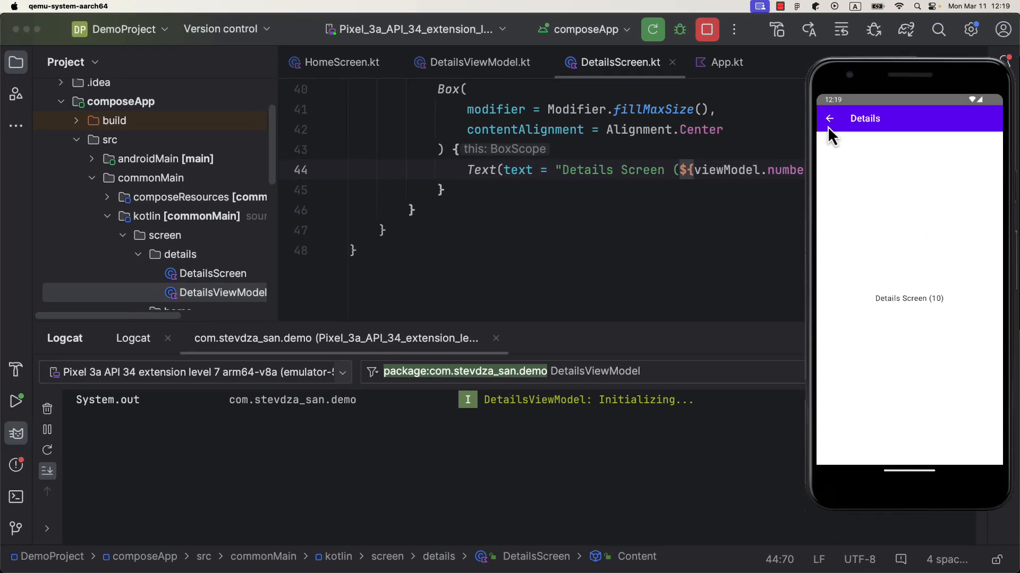
click(829, 118)
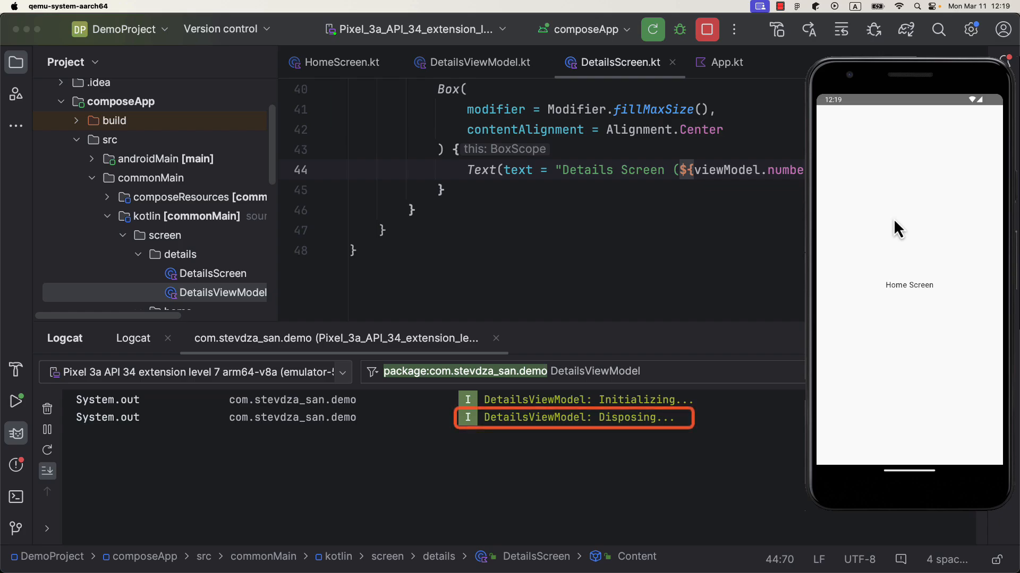
mouse_move(897, 315)
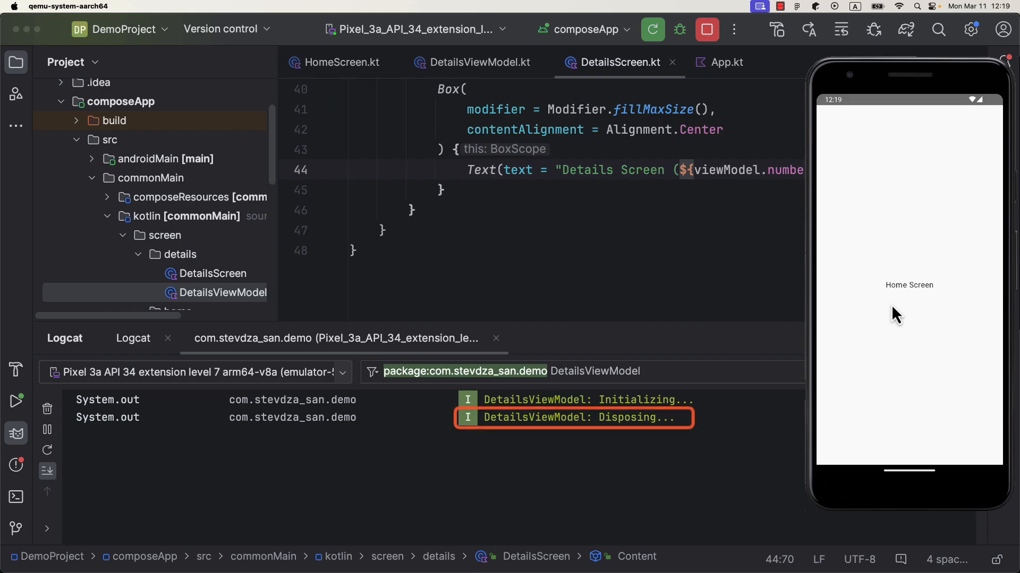
mouse_move(912, 251)
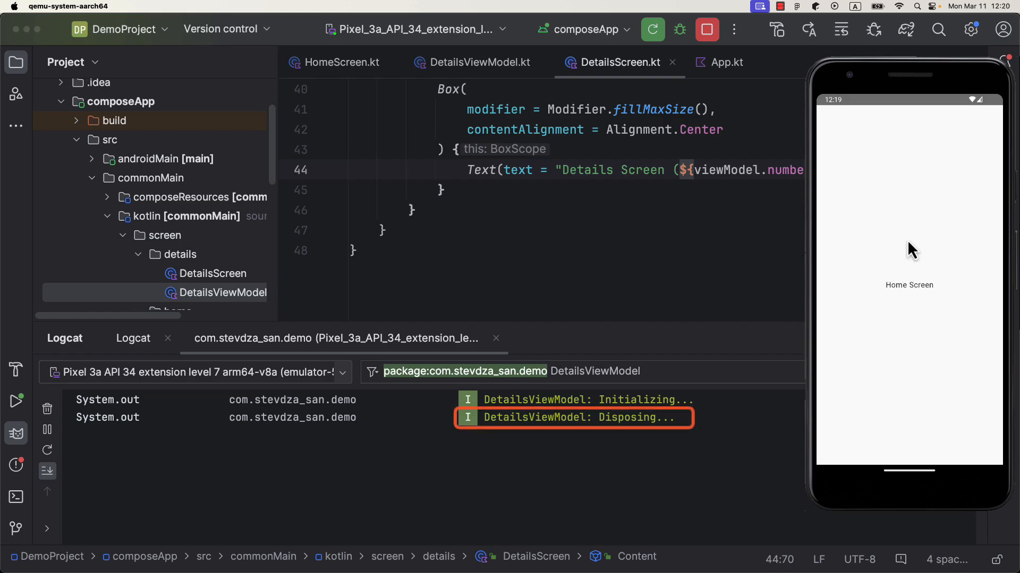
click(908, 285)
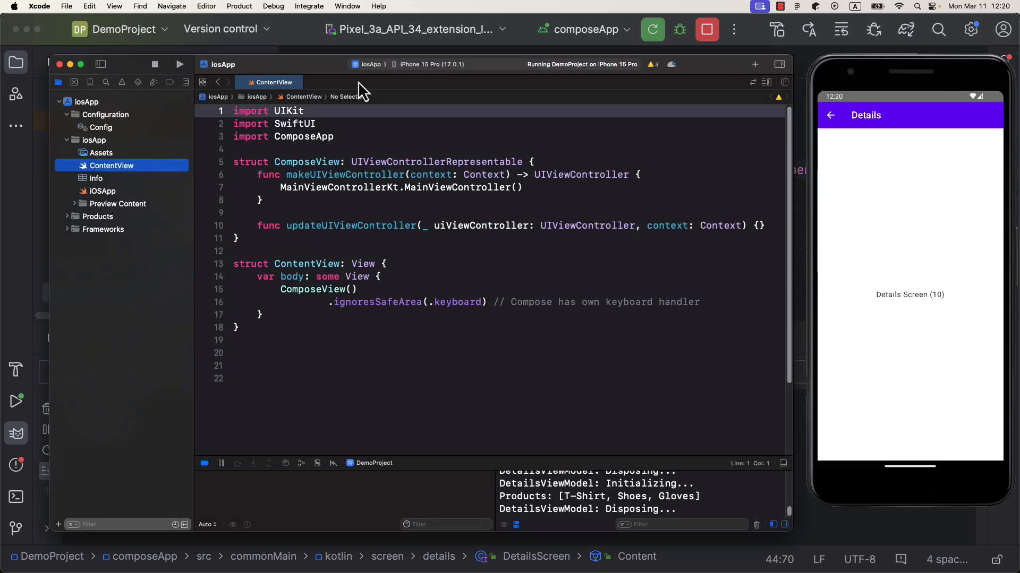
In the iPhone 15 Pro simulator view Details Screen (10) and return home, logging initializing then disposing
click(155, 63)
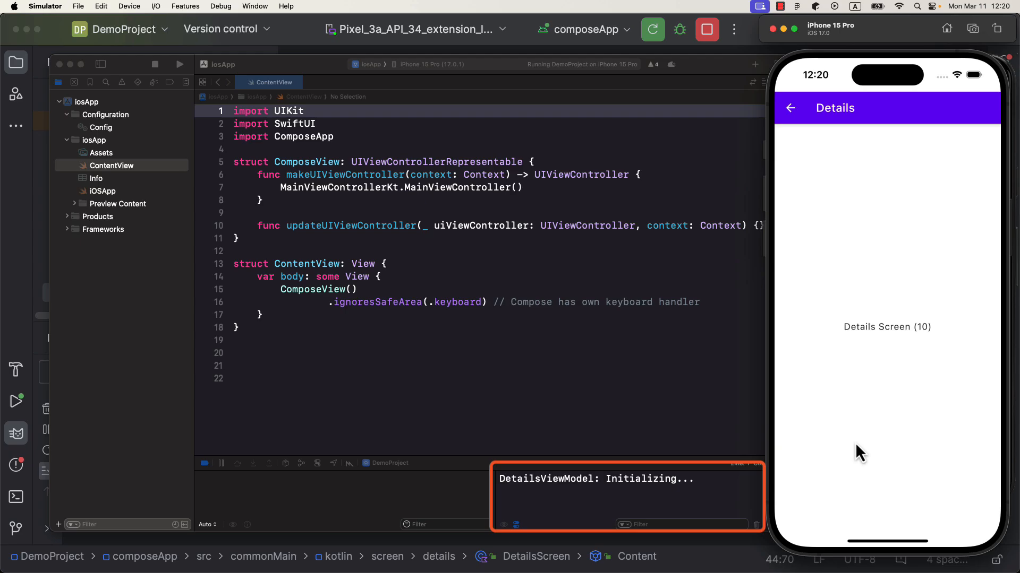
mouse_move(793, 147)
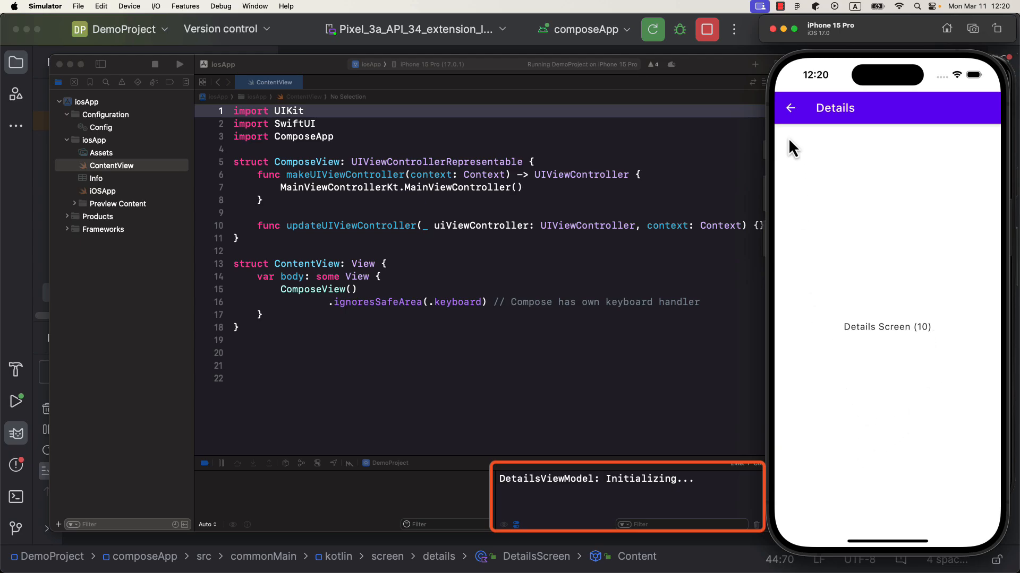
click(789, 109)
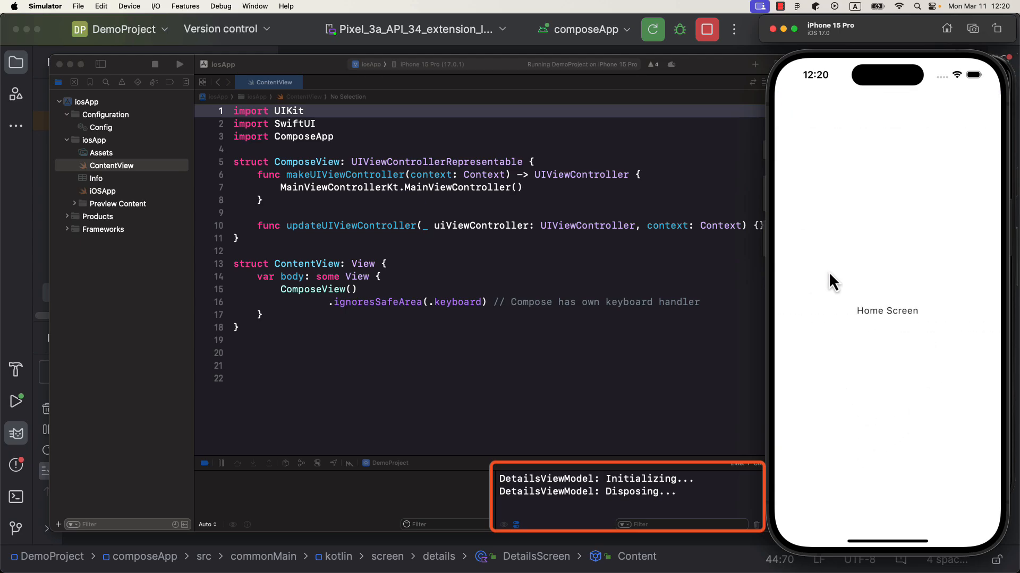
mouse_move(835, 298)
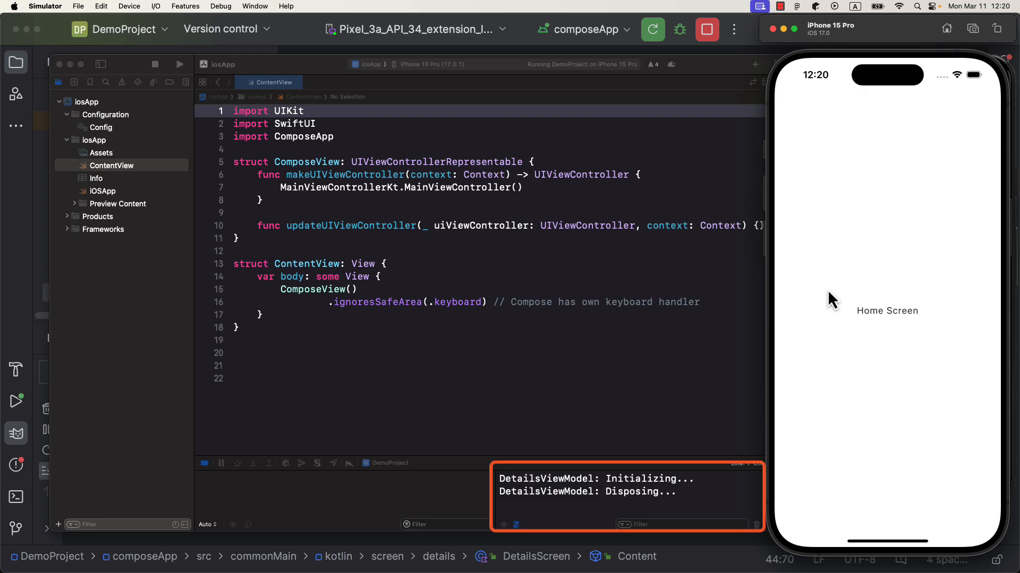
mouse_move(817, 259)
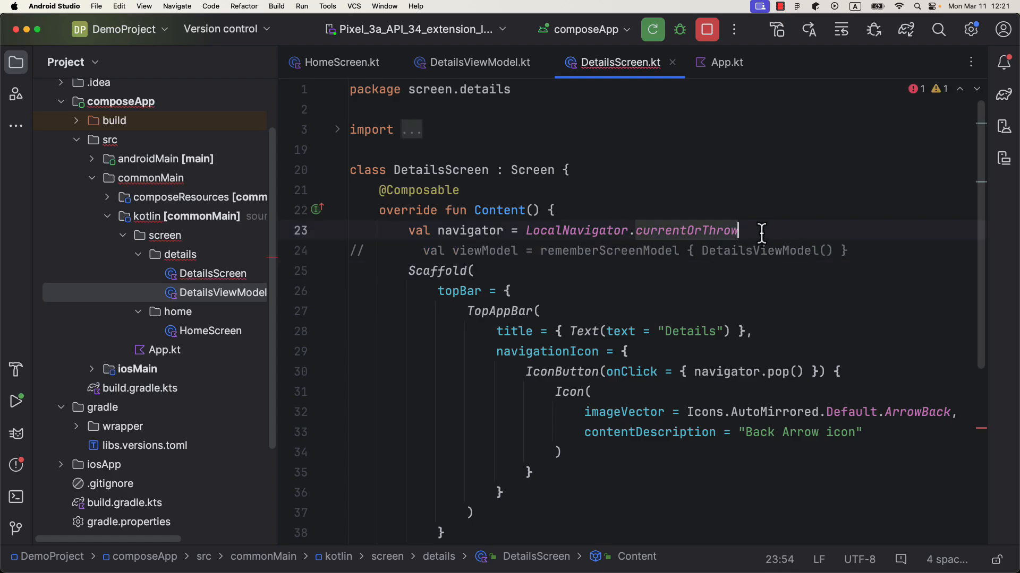
Declare val viewModel = navigator.rememberNavigatorScreenModel { DetailsViewModel() } via autocomplete
text(val viewModel = navigator)
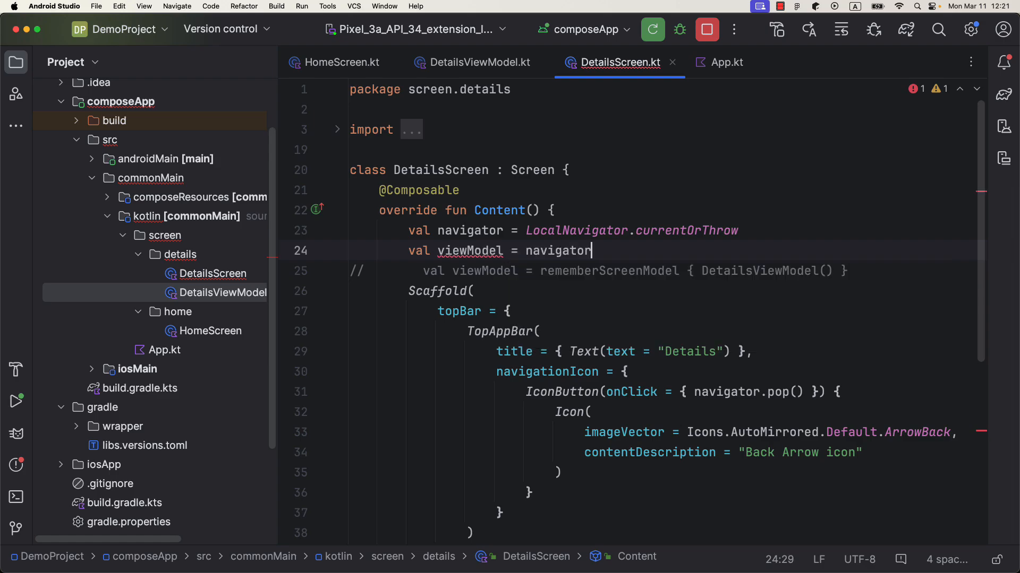
text(.rememberNavigatorScreenModel { DetailsViewModel())
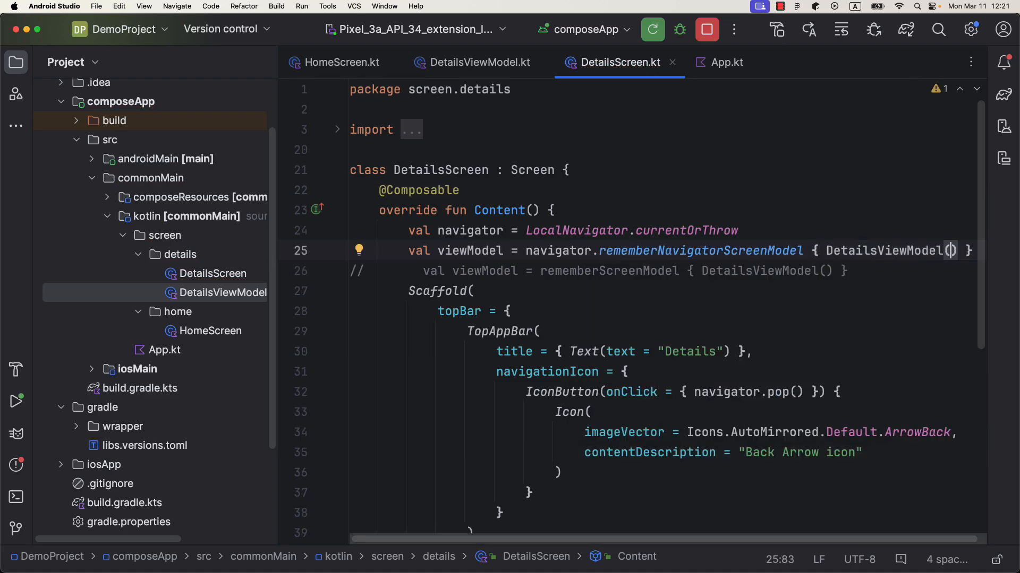
click(739, 230)
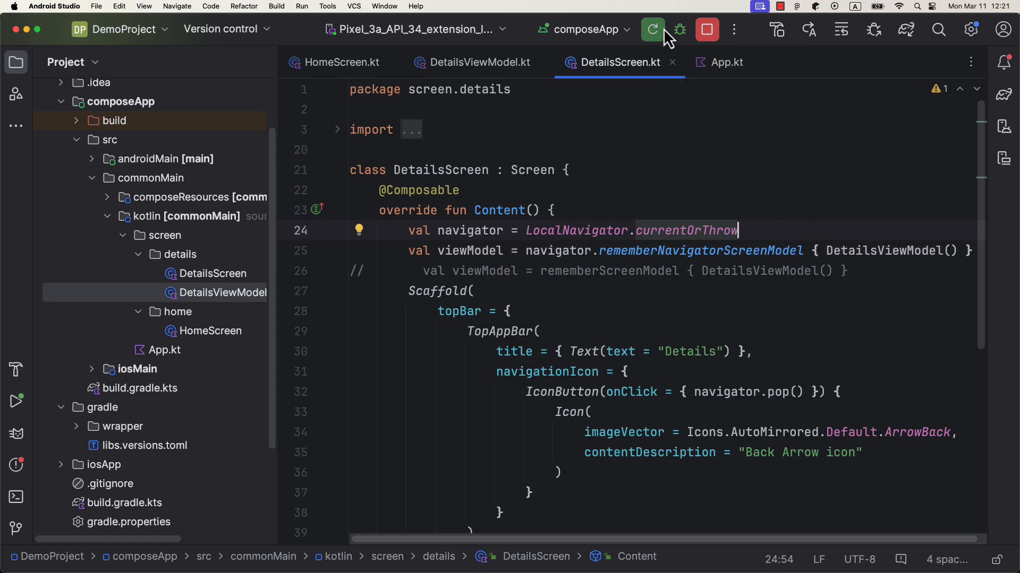
Rerun the app and visit Details Screen (10) twice, seeing a single initializing log and no disposing
click(652, 30)
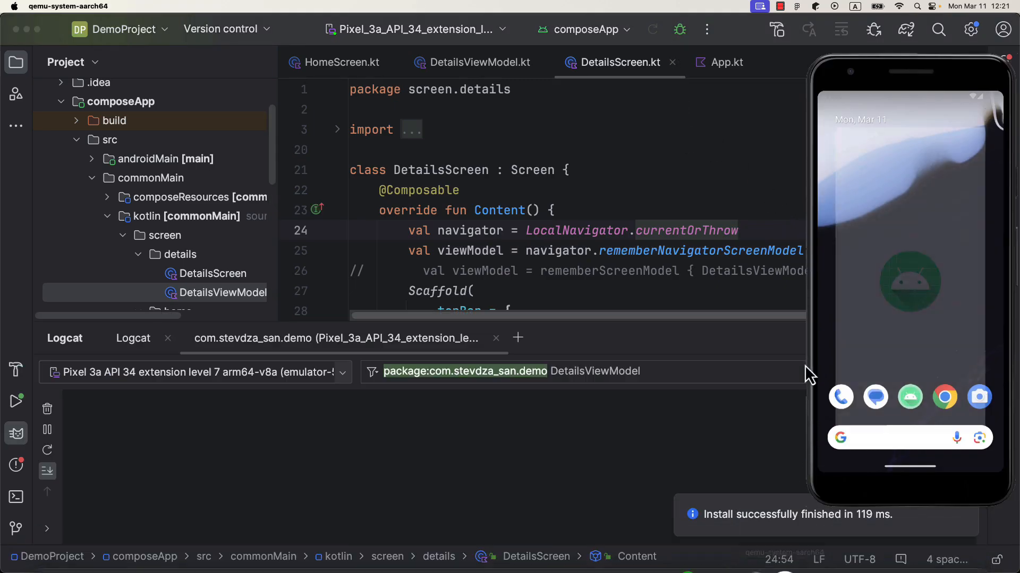
click(652, 29)
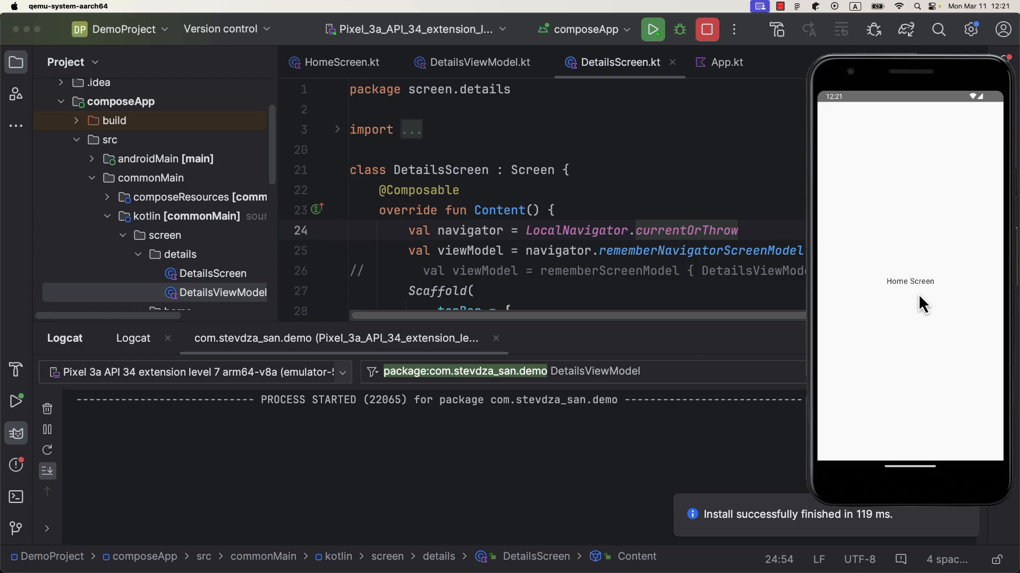
click(910, 280)
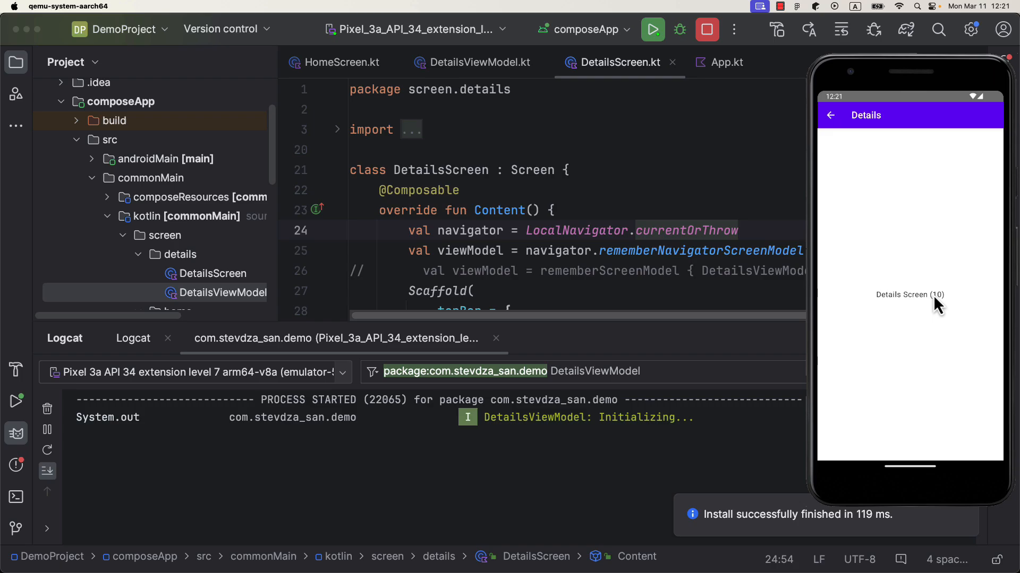
mouse_move(836, 134)
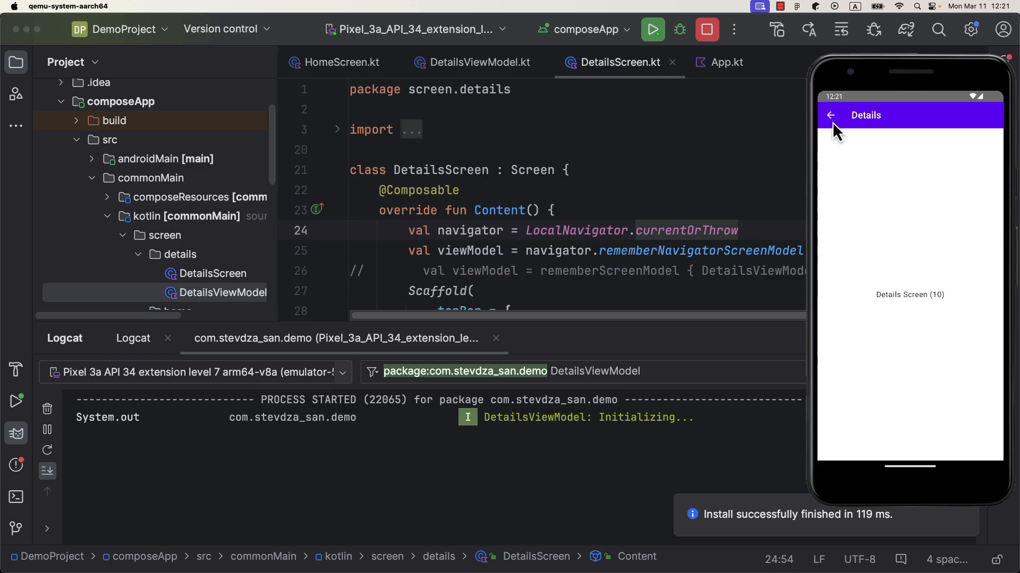
click(830, 115)
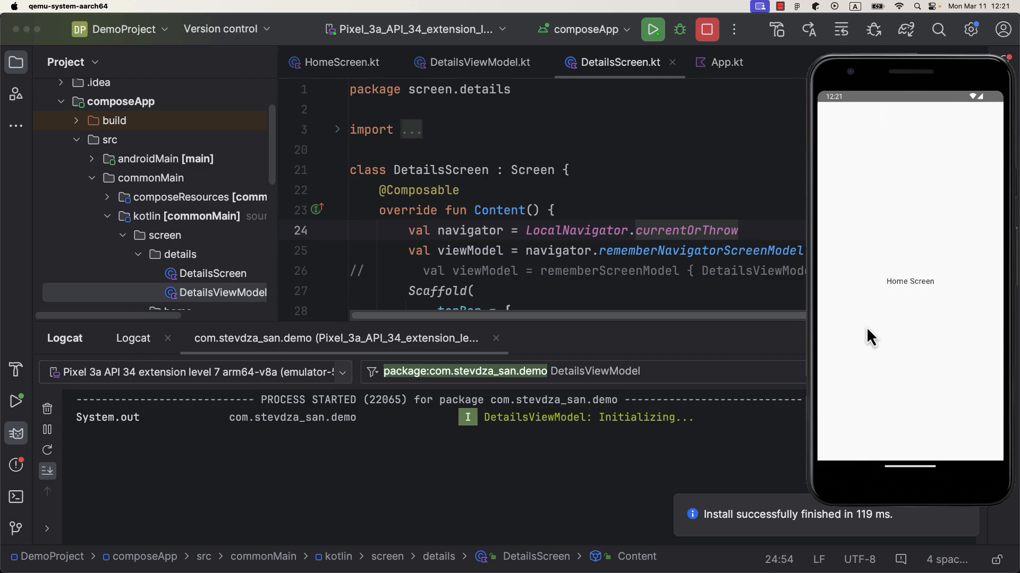
mouse_move(911, 236)
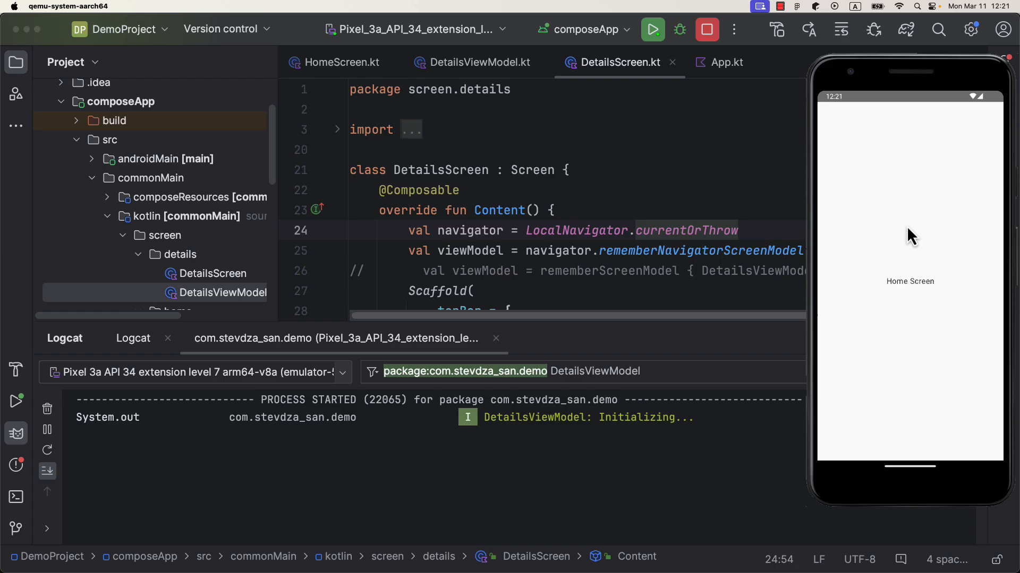
click(909, 280)
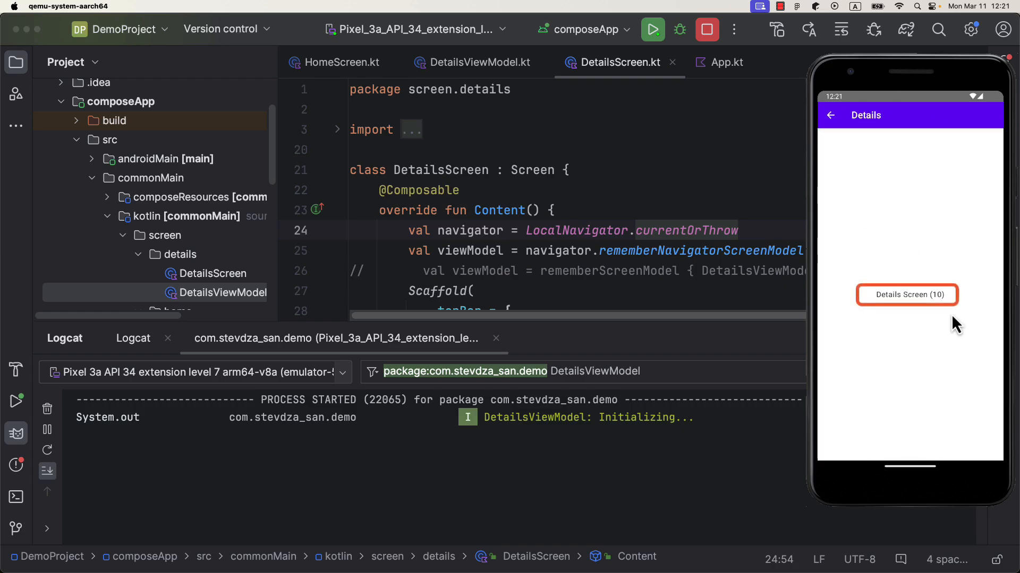
click(830, 115)
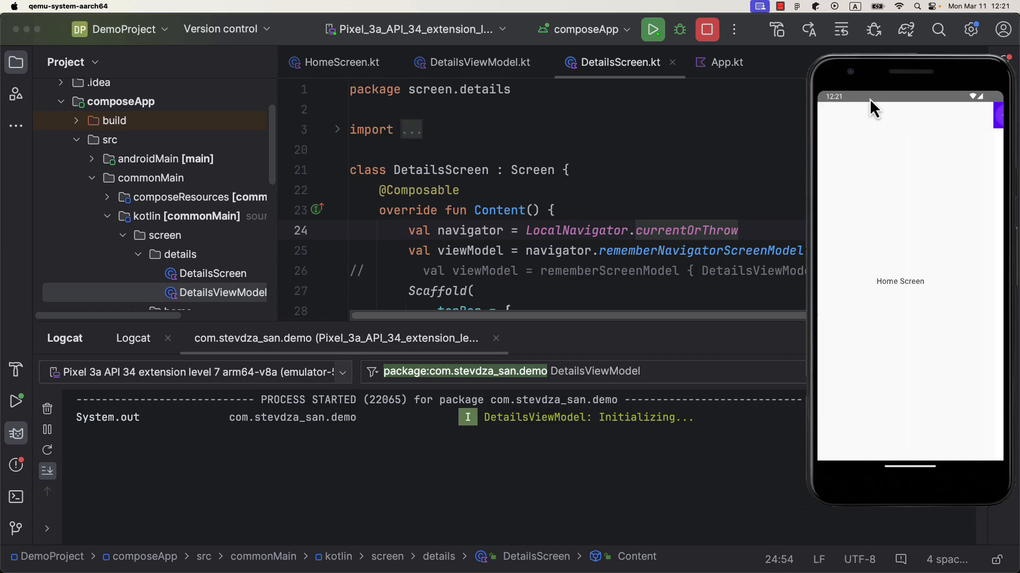
mouse_move(998, 247)
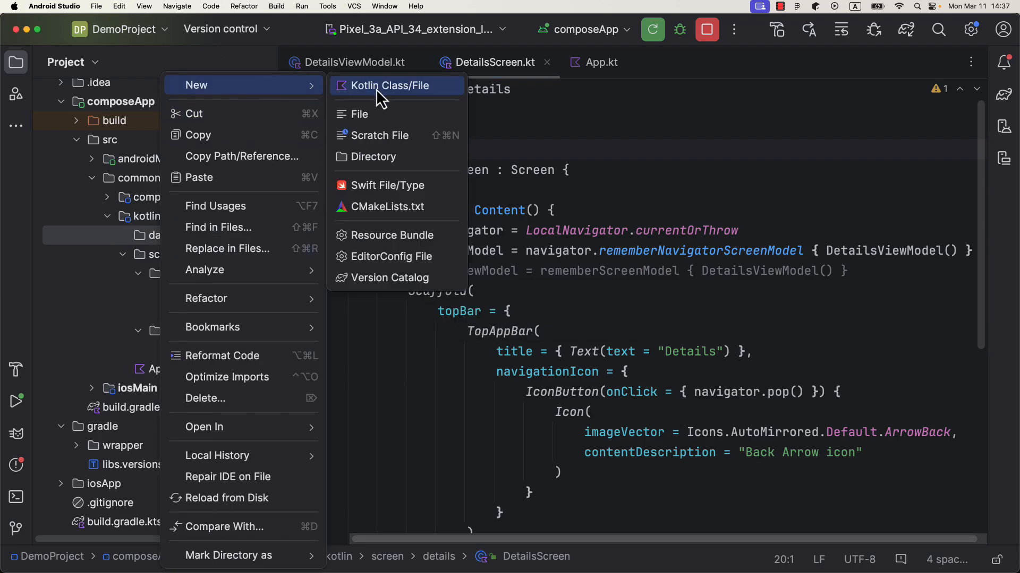
Create NetworkApi.kt with fun fetchData() returning Shoes, T-Shirt and Bag
click(390, 85)
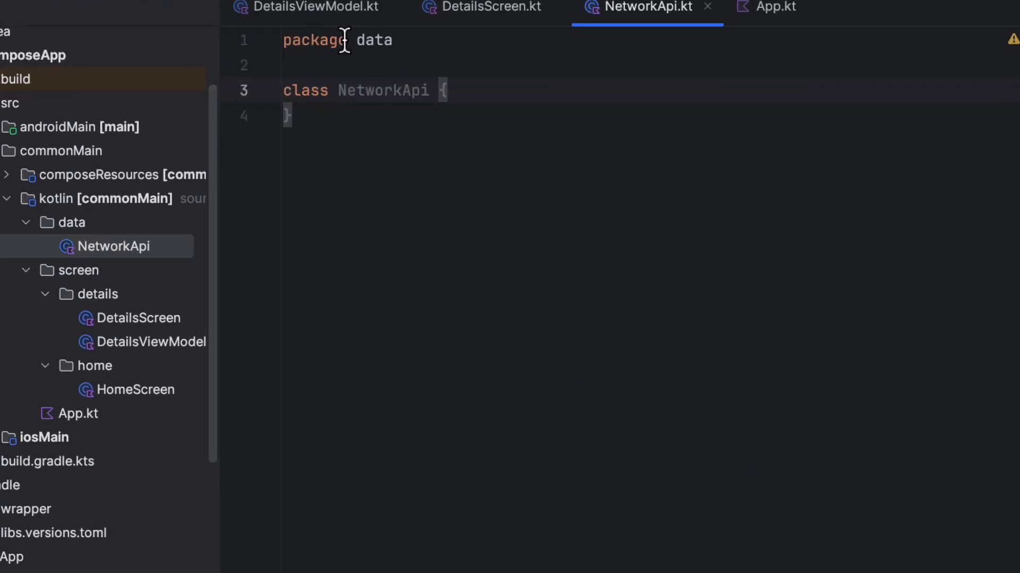
text(fun fetchData() = listOf("Shoes",)
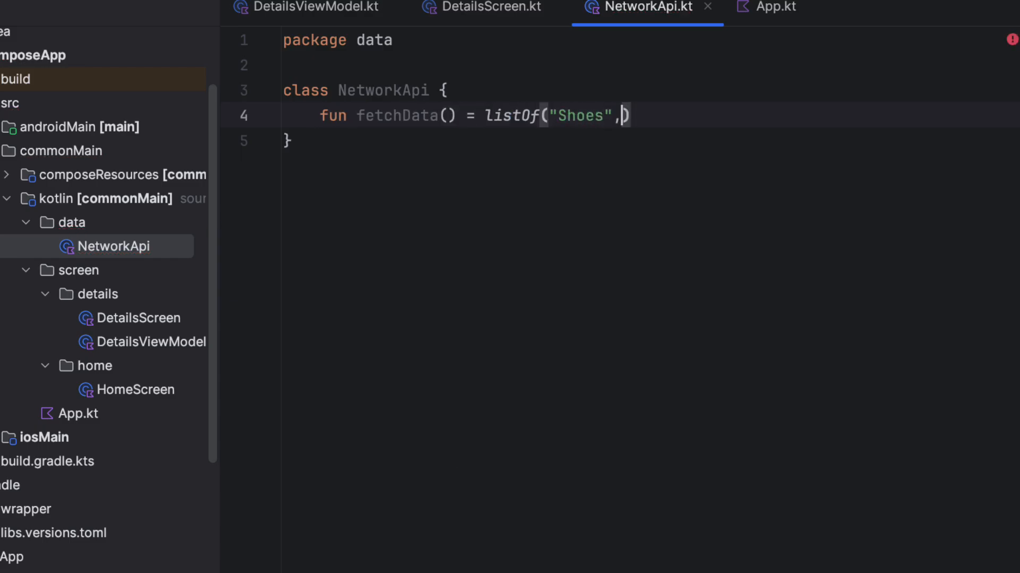
text("T-Shirt", "Bag")
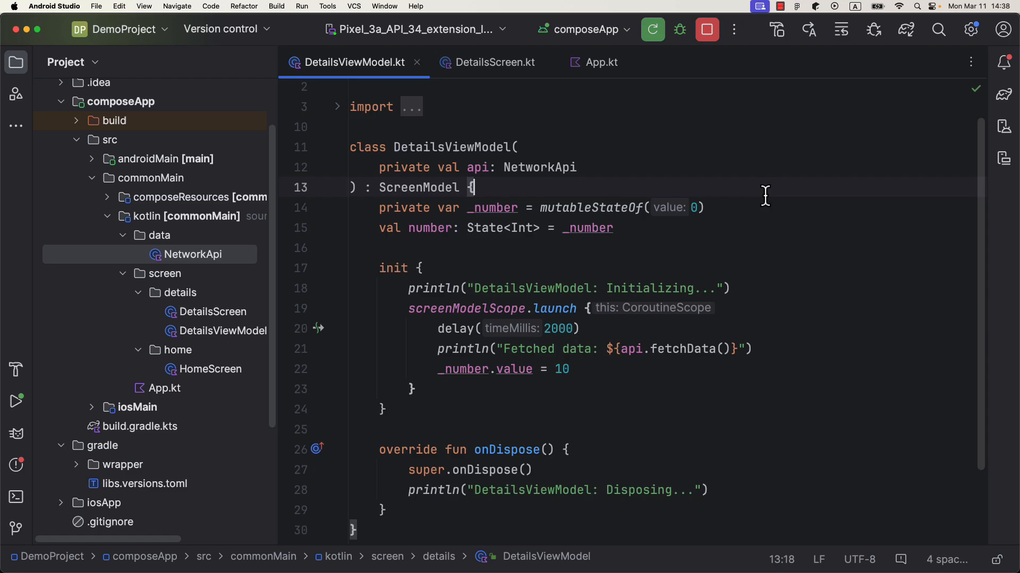
mouse_move(701, 195)
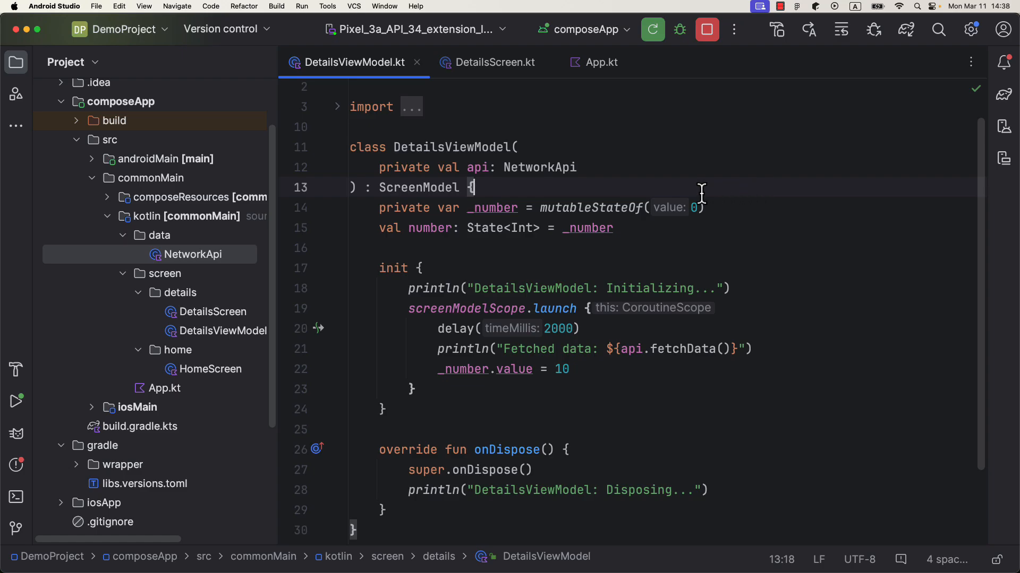
click(601, 62)
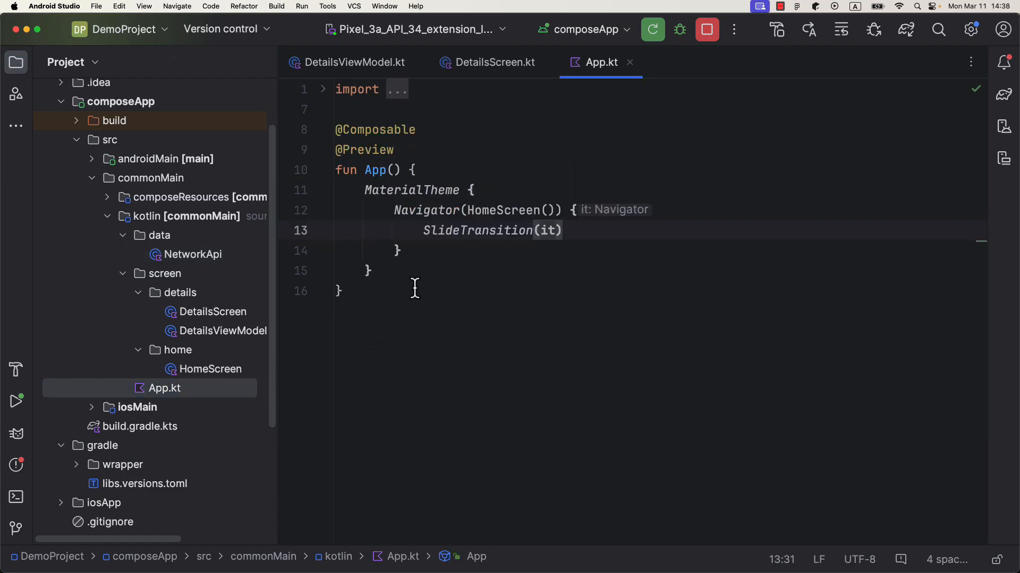
In App.kt define myModule providing DetailsViewModel(NetworkApi()) and initKoin with startKoin, called from App()
text(val myModule = module {)
text(factory { DetailsViewModel(NetworkApi()) )
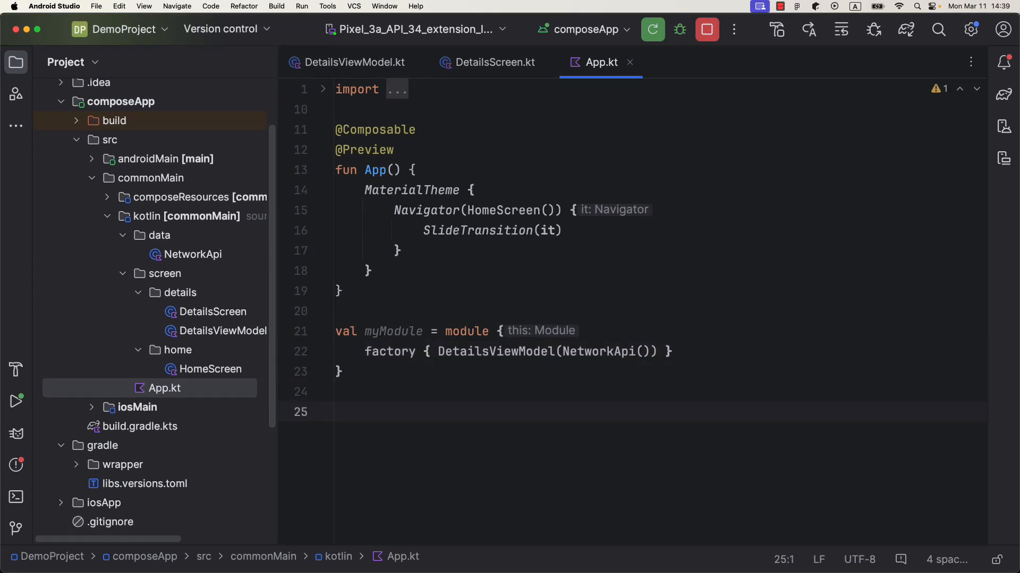
text(fun initKoin() {)
text(startKoin {)
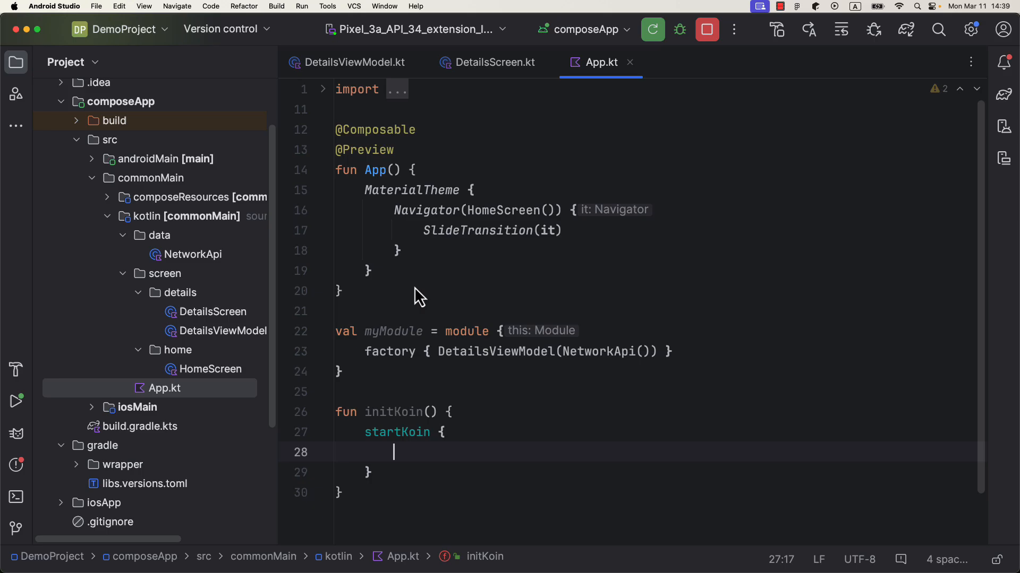
text(modules(myModule)
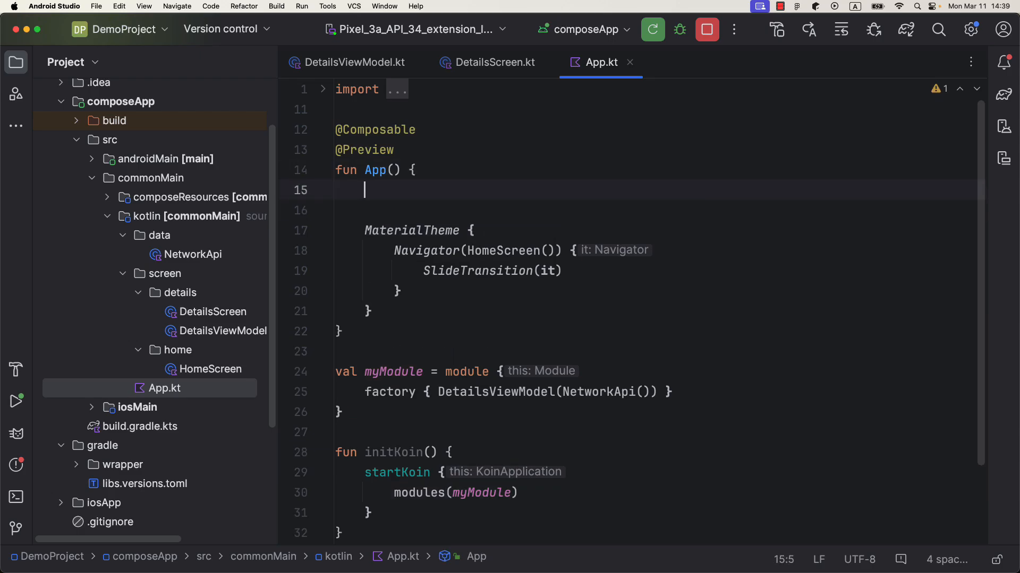
text(initKoin())
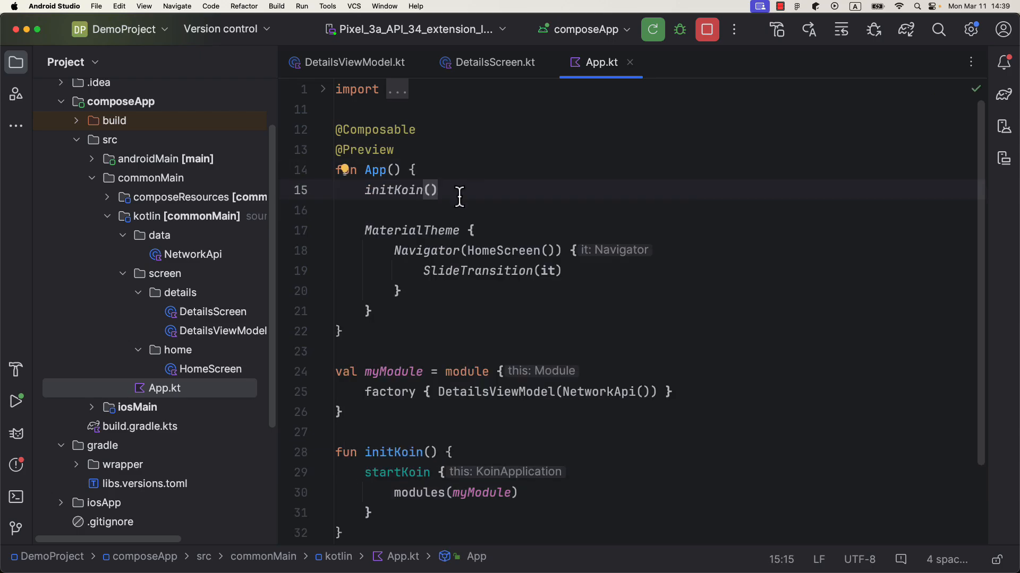
click(494, 61)
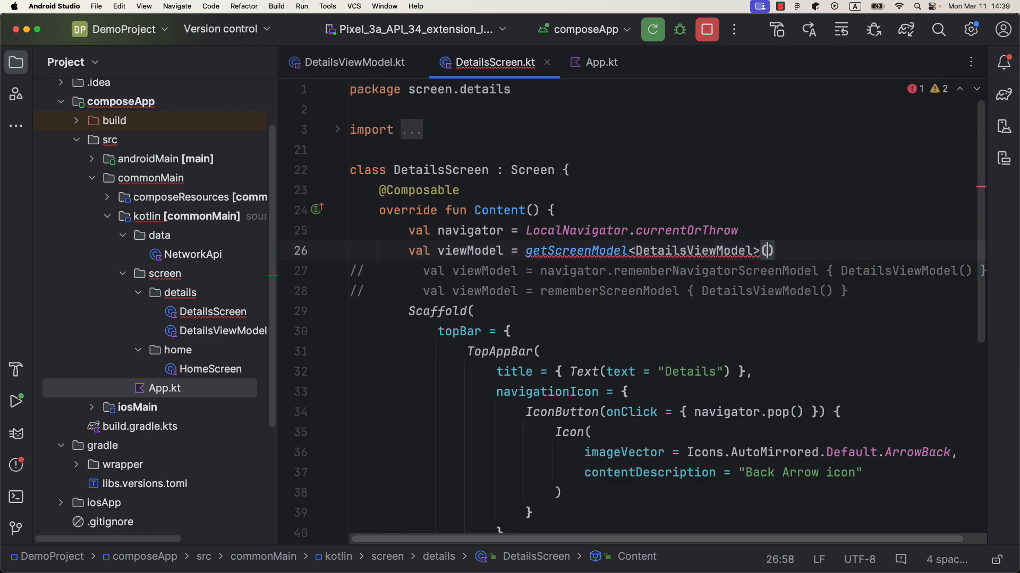
Get DetailsViewModel via getScreenModel and begin val viewModel2 = navigator.get… with completion
text(val)
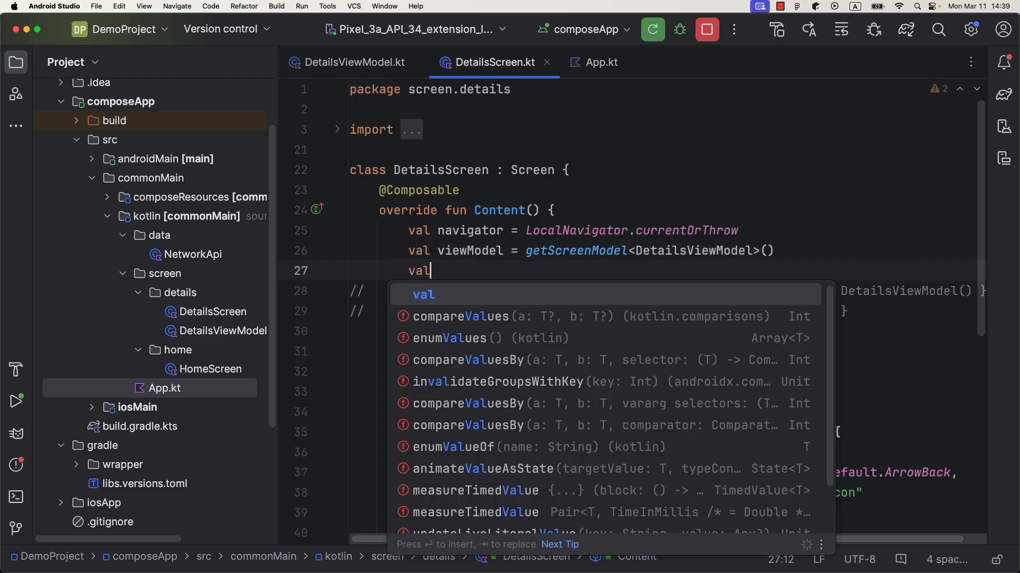
text(viewModel2 = navigator.)
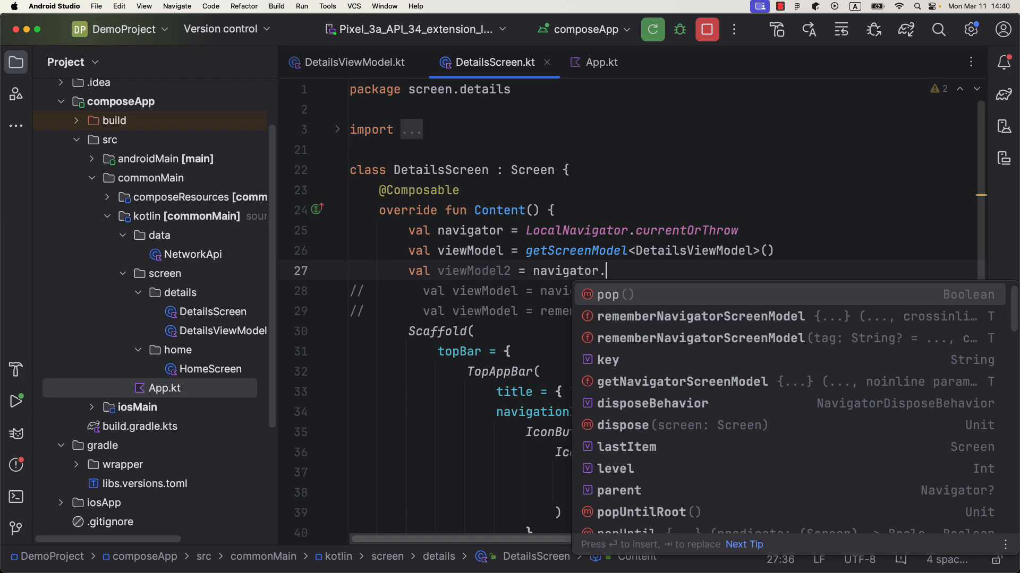
text(getNavigatorScreenModel<De)
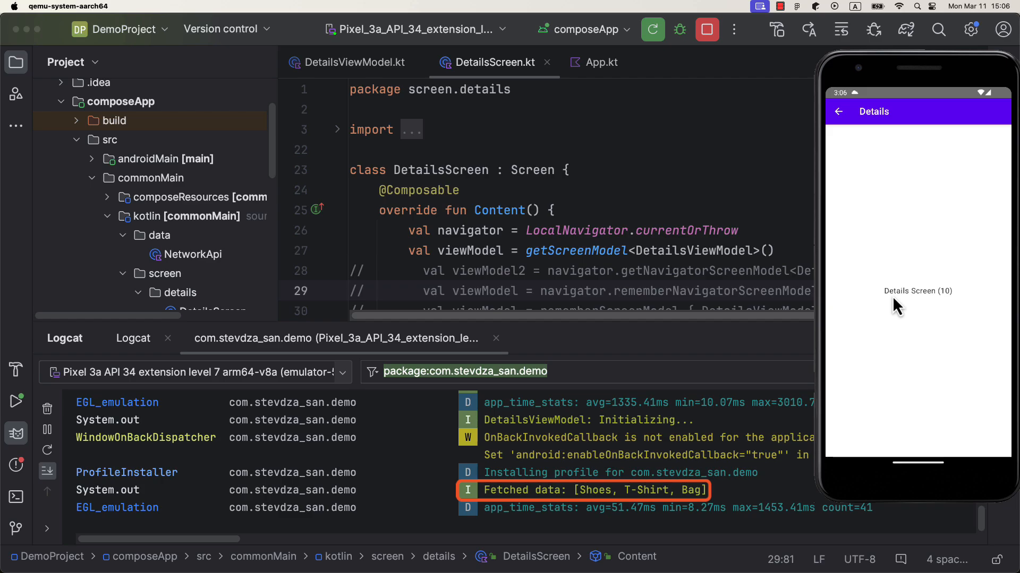
mouse_move(855, 134)
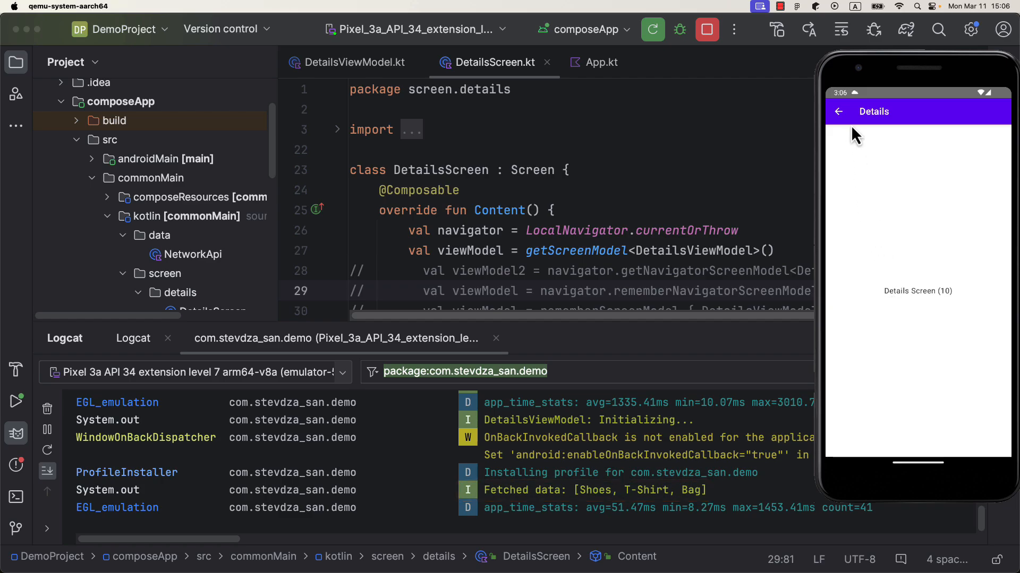
mouse_move(844, 126)
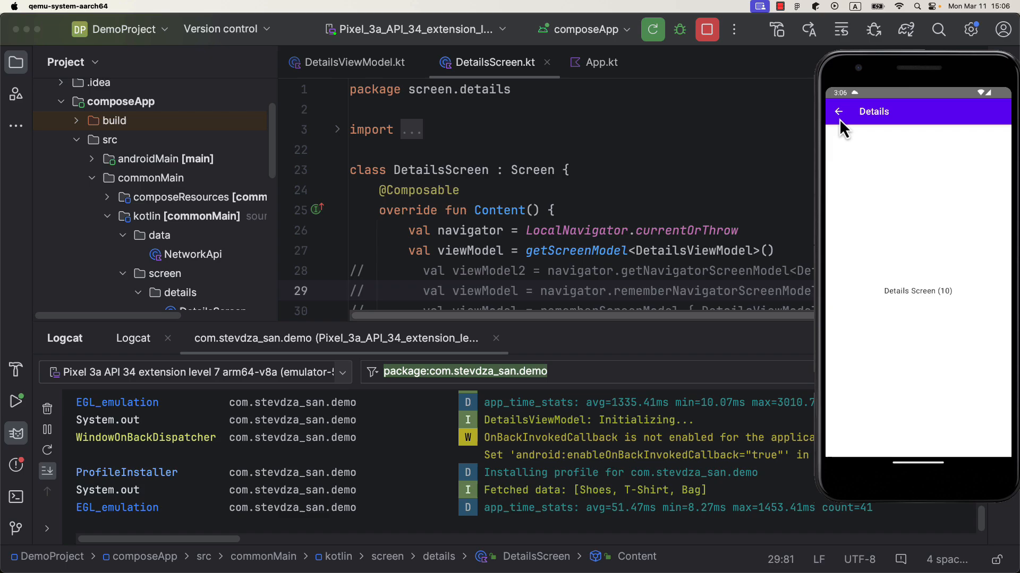
Return from Details Screen (10) to Home so Logcat logs DetailsViewModel disposing
click(838, 111)
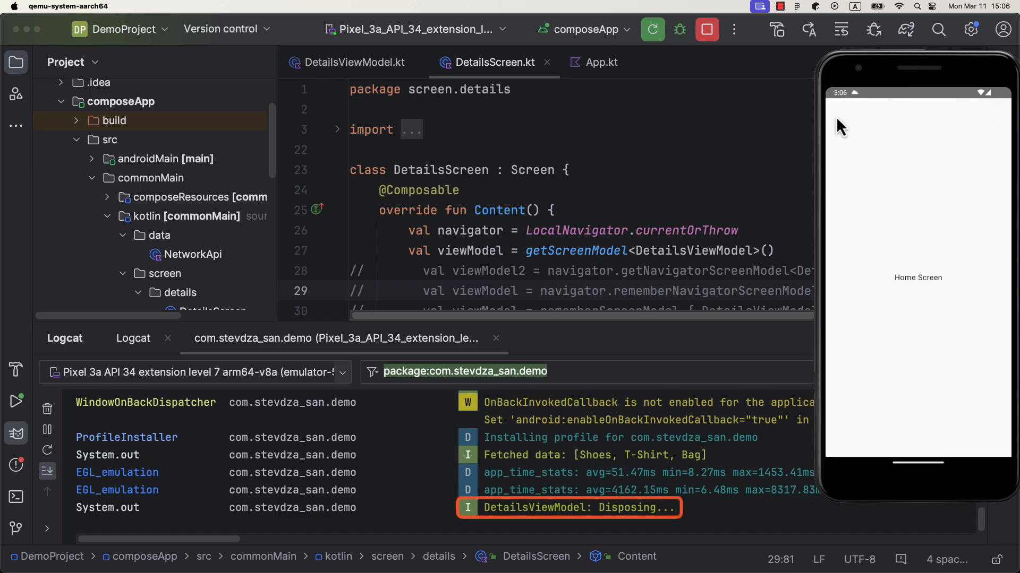